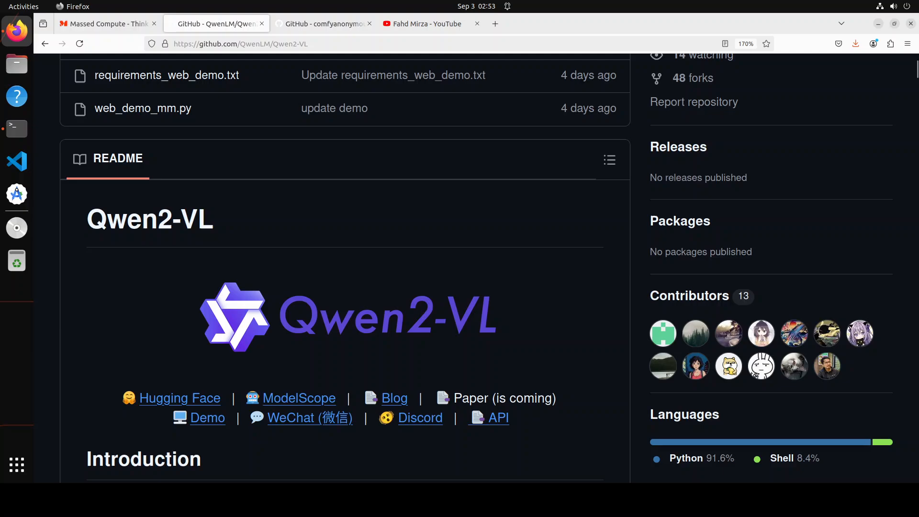
# Step: Switch to the YouTube tab listing the channel's qwen2-VL installation videos
pyautogui.click(427, 23)
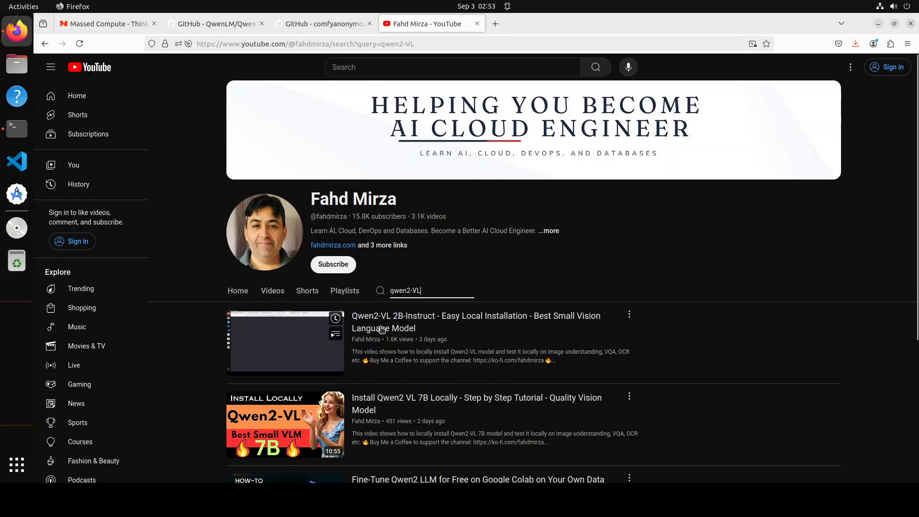
pyautogui.moveTo(416, 410)
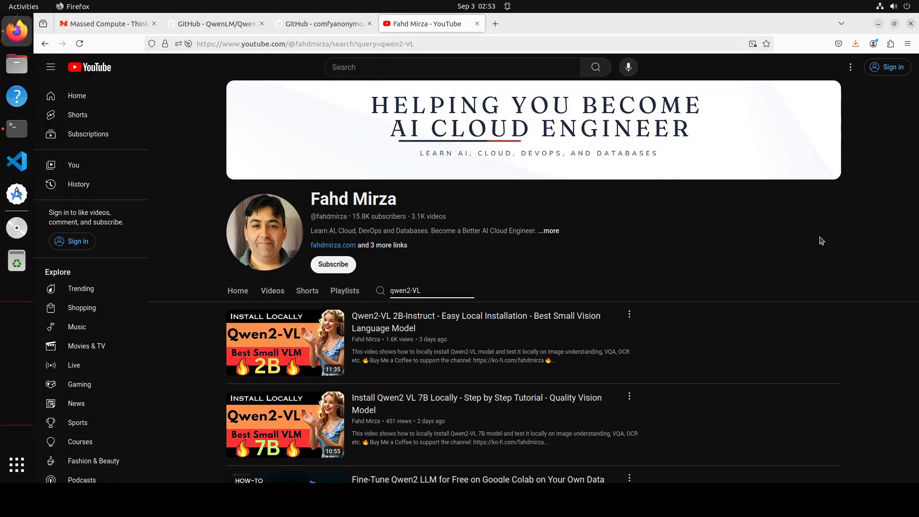
pyautogui.click(432, 291)
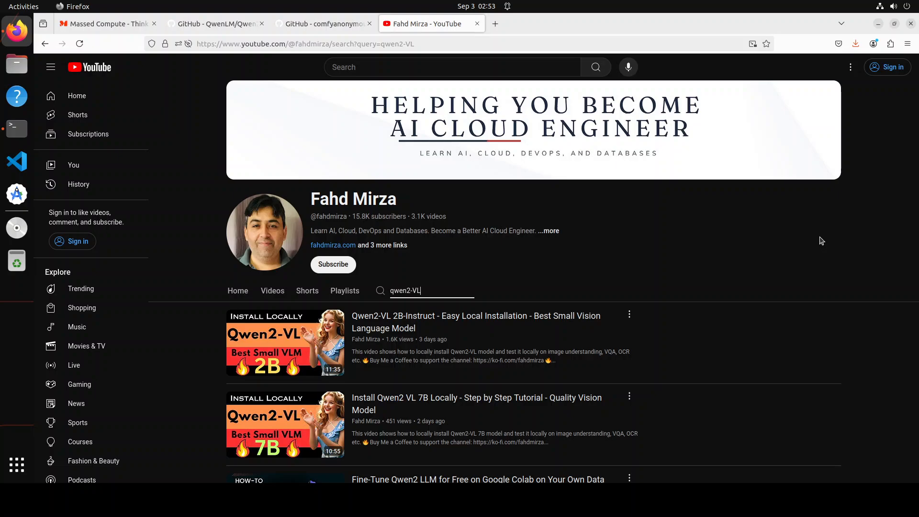
pyautogui.moveTo(459, 114)
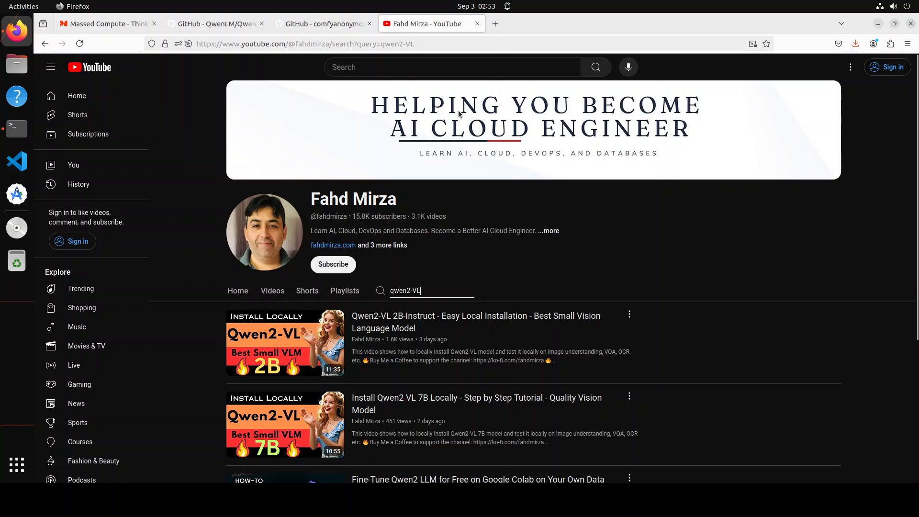
# Step: View the ComfyUI GitHub README, then move to the Massed Compute homepage
pyautogui.click(323, 23)
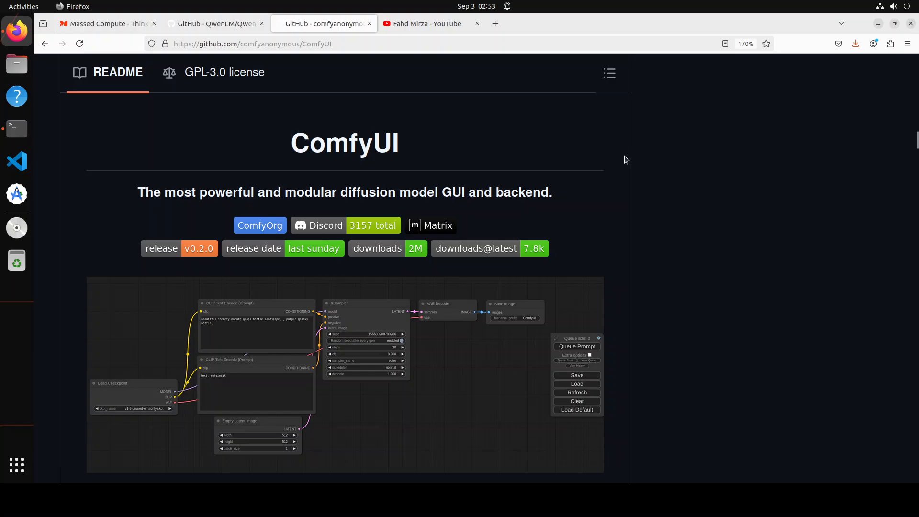
pyautogui.moveTo(614, 152)
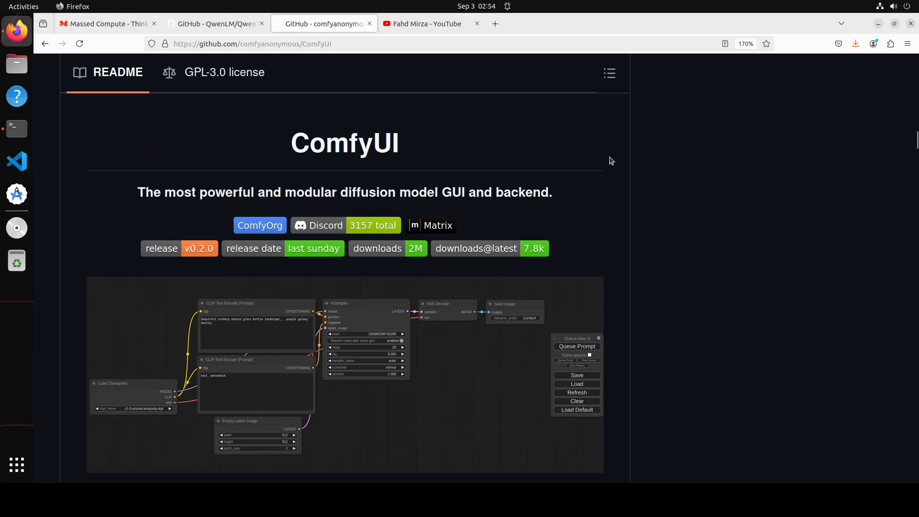
pyautogui.moveTo(659, 213)
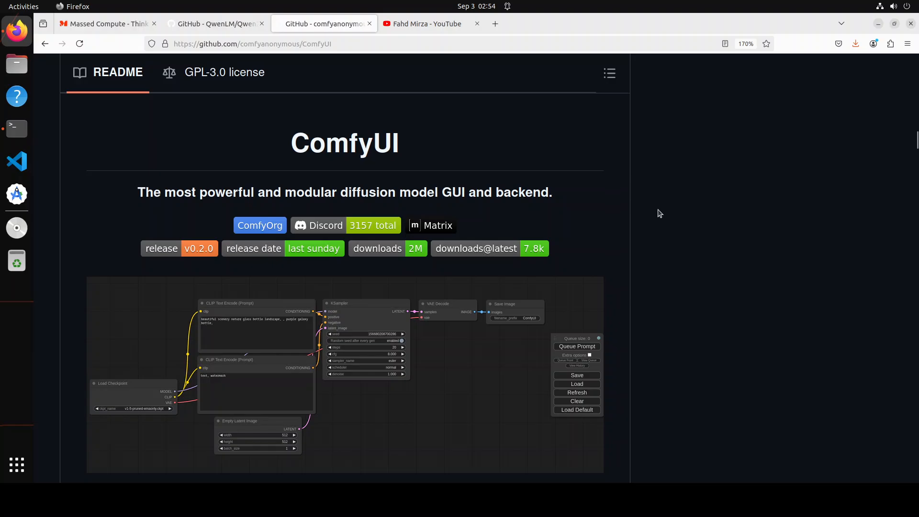
pyautogui.moveTo(650, 203)
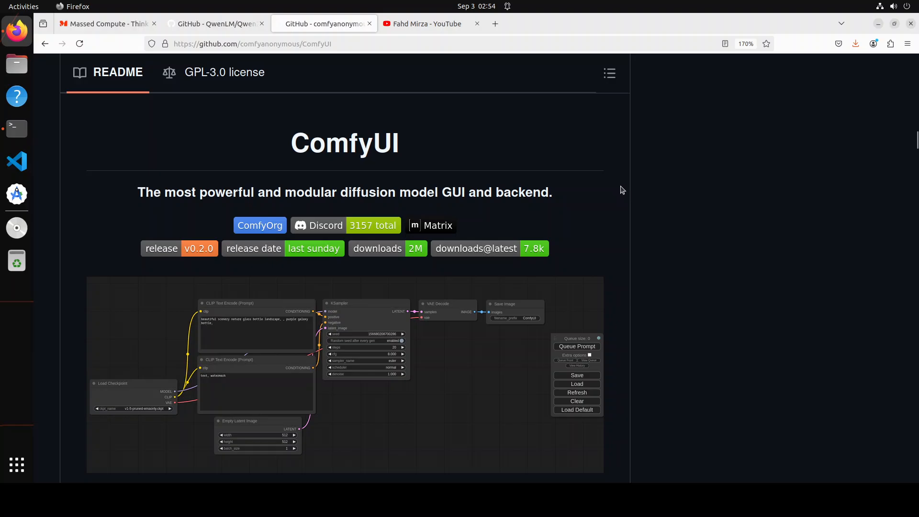
pyautogui.moveTo(408, 165)
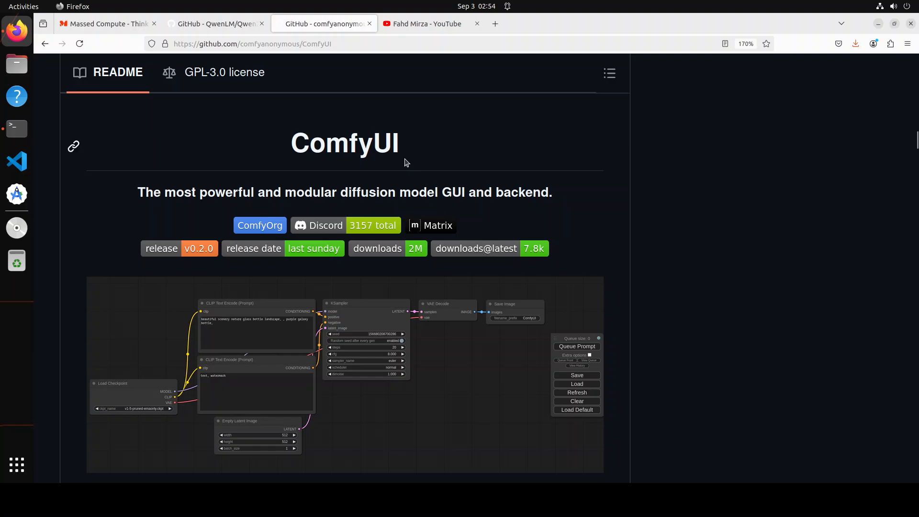
pyautogui.moveTo(694, 186)
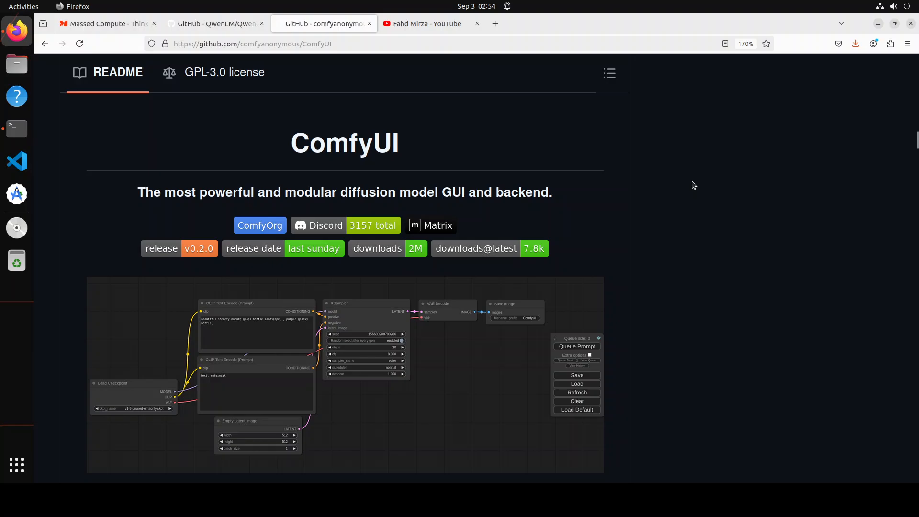
pyautogui.moveTo(207, 132)
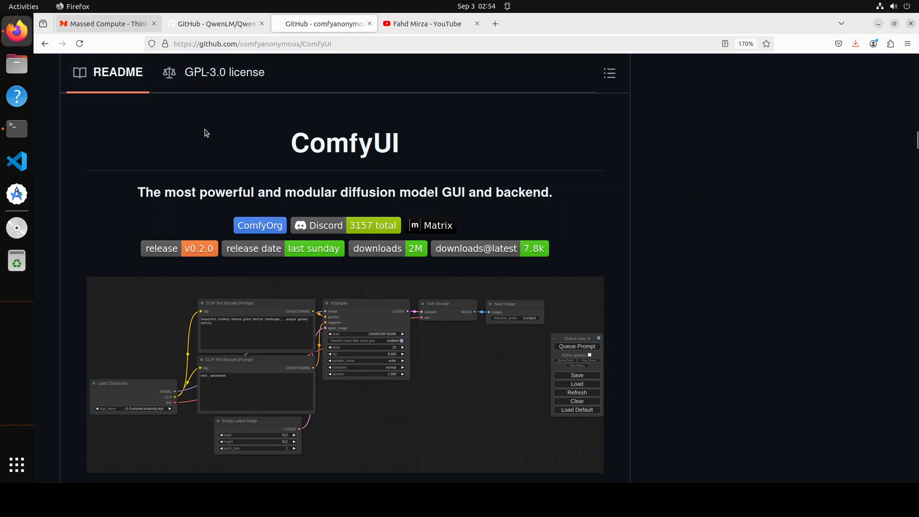
pyautogui.click(106, 23)
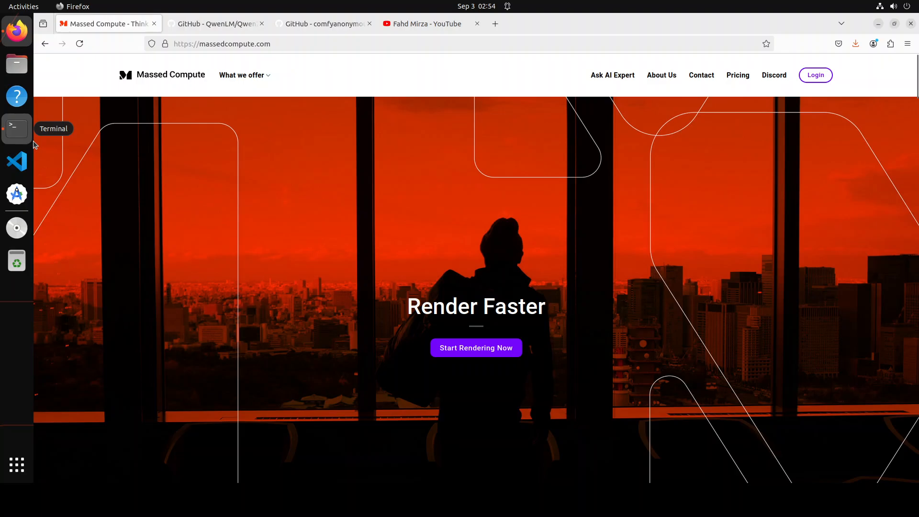
# Step: In Terminal, check the GPU with nvidia-smi and create and activate the 'comfy' conda environment
pyautogui.click(16, 128)
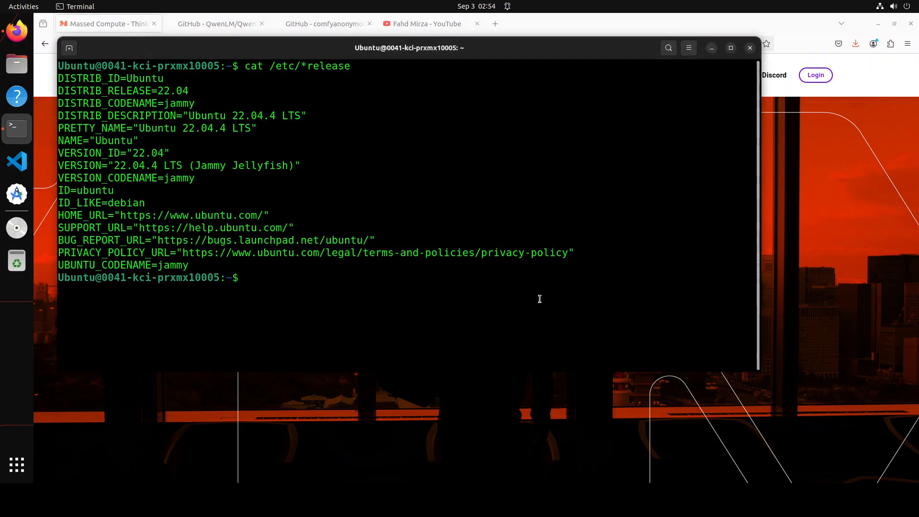
pyautogui.write('nvidia-smi')
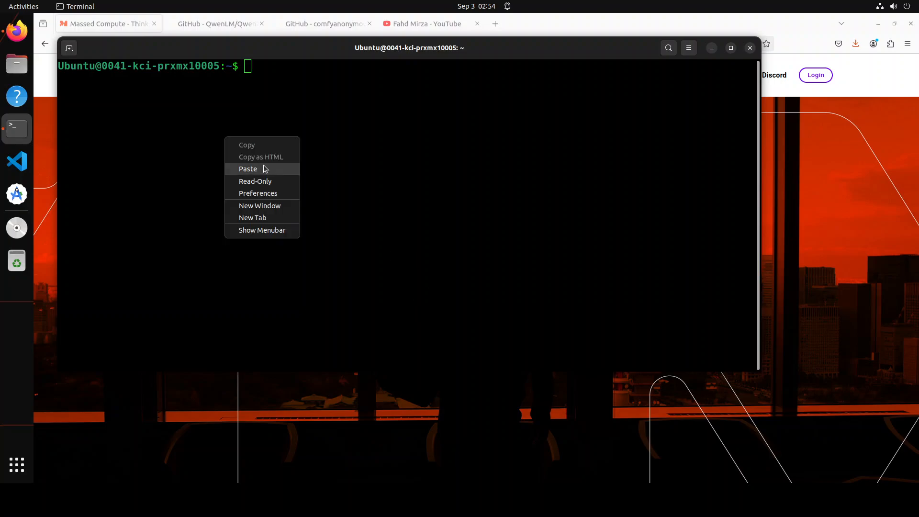
pyautogui.click(248, 169)
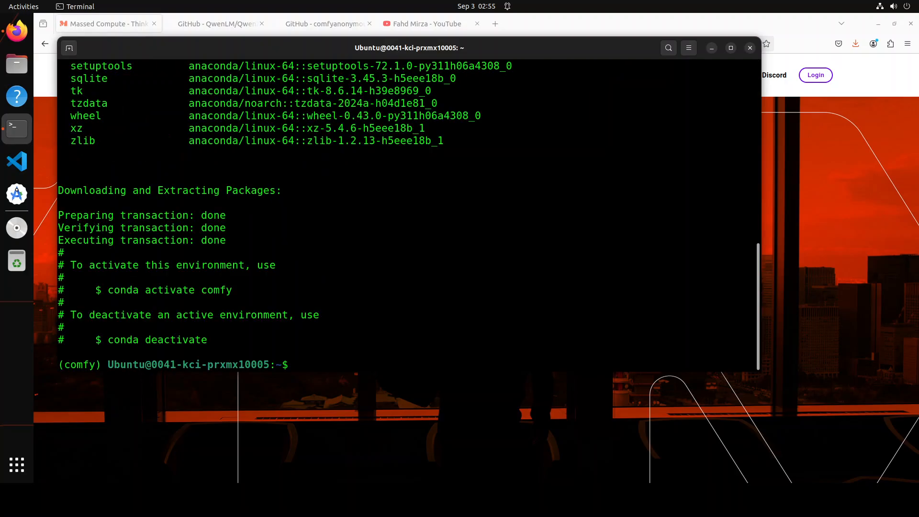
# Step: Install torch, transformers and accelerate into the comfy environment with pip
pyautogui.rightClick(445, 261)
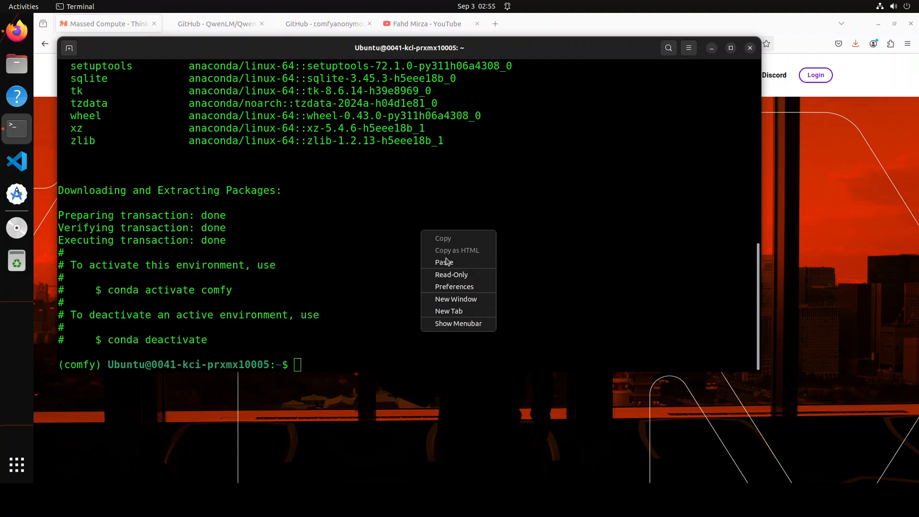
pyautogui.click(444, 261)
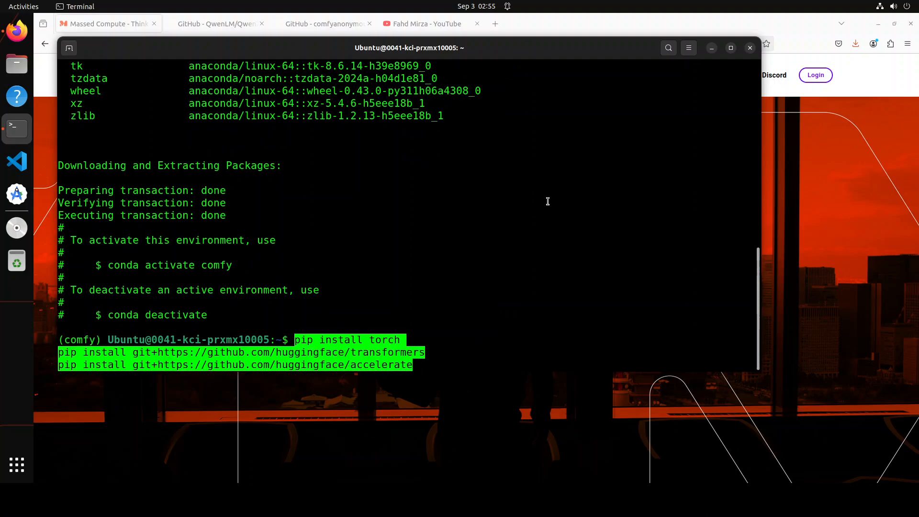
pyautogui.press('Return')
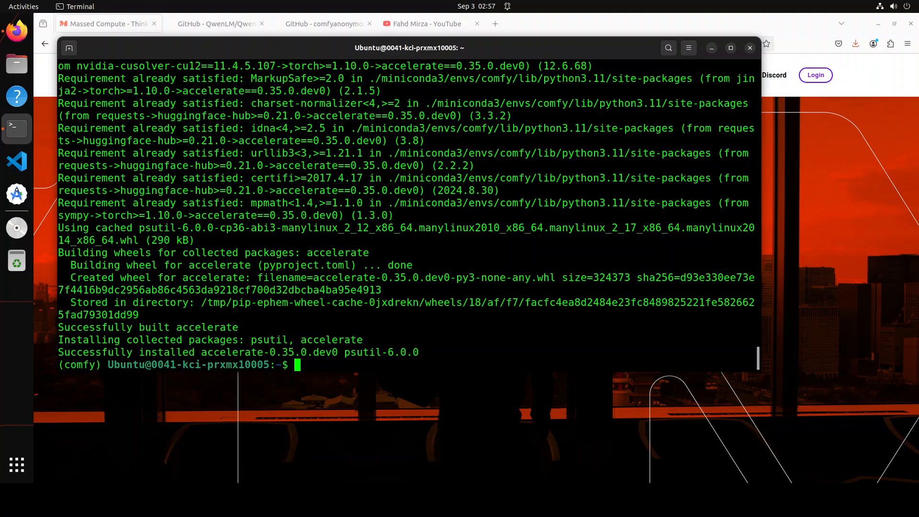
# Step: Clone the ComfyUI repository, enter its folder and list its contents with ls -la
pyautogui.write('clea')
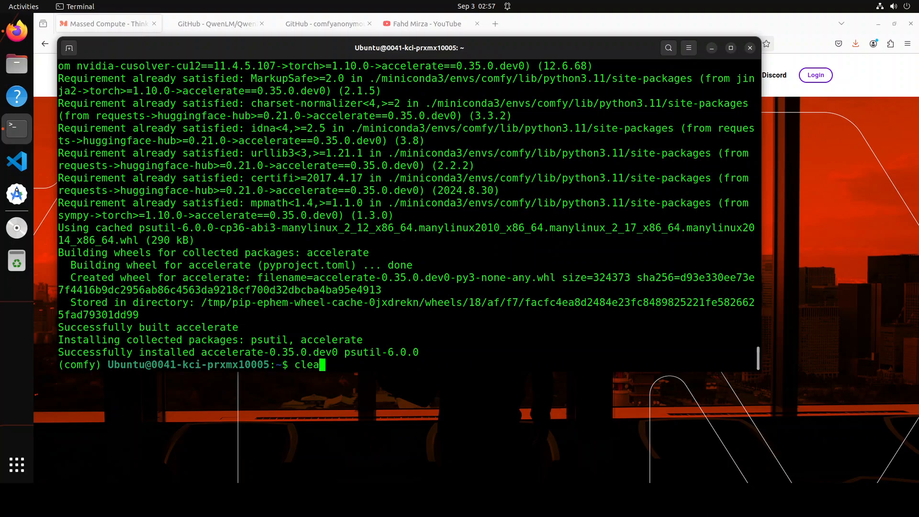
pyautogui.rightClick(375, 138)
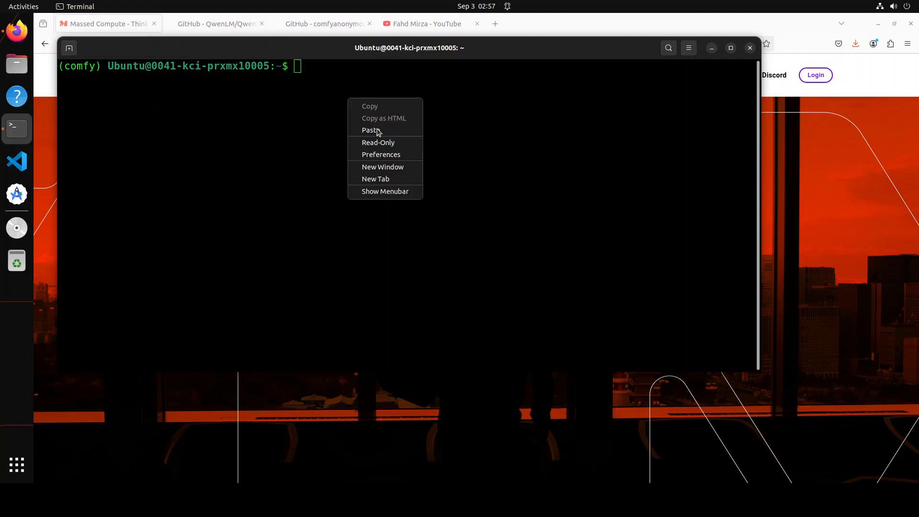
pyautogui.click(370, 130)
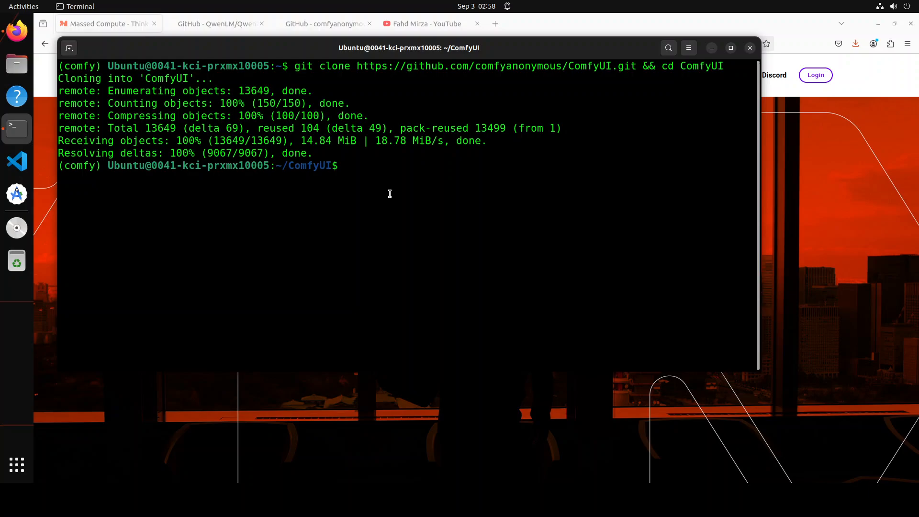
pyautogui.rightClick(389, 189)
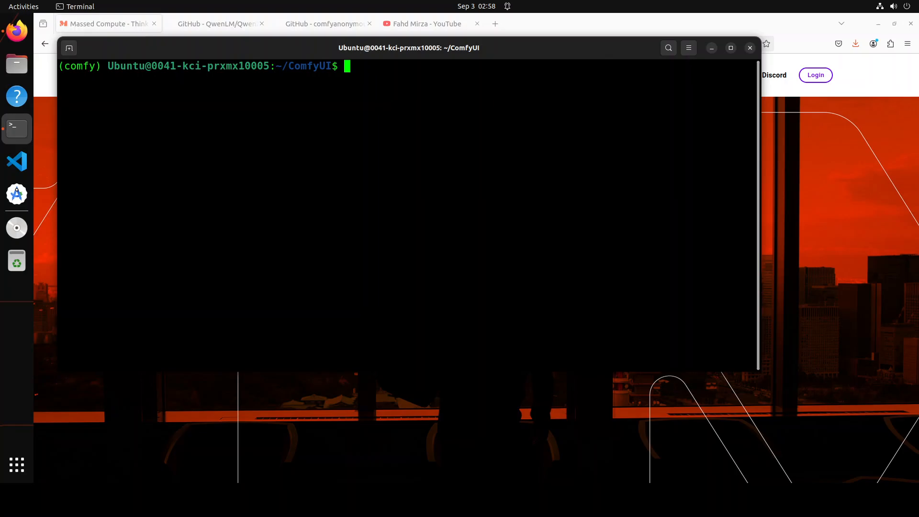
pyautogui.write('ls -la')
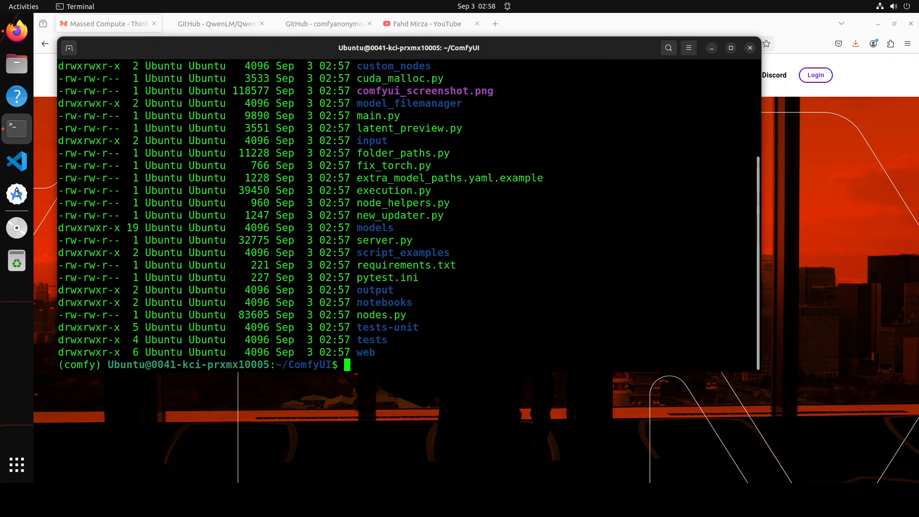
pyautogui.moveTo(521, 264)
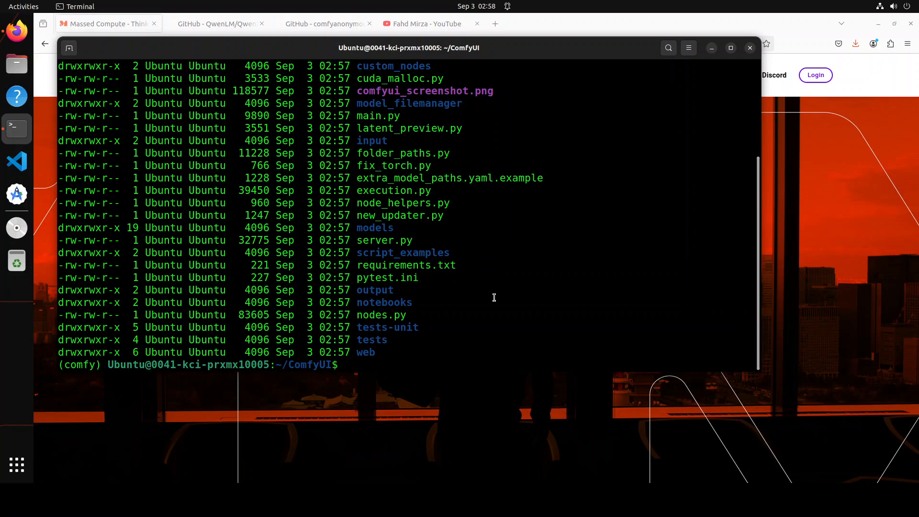
# Step: Clone ComfyUI-Manager from ltdrdata's GitHub into the custom_nodes folder
pyautogui.write('cd cust')
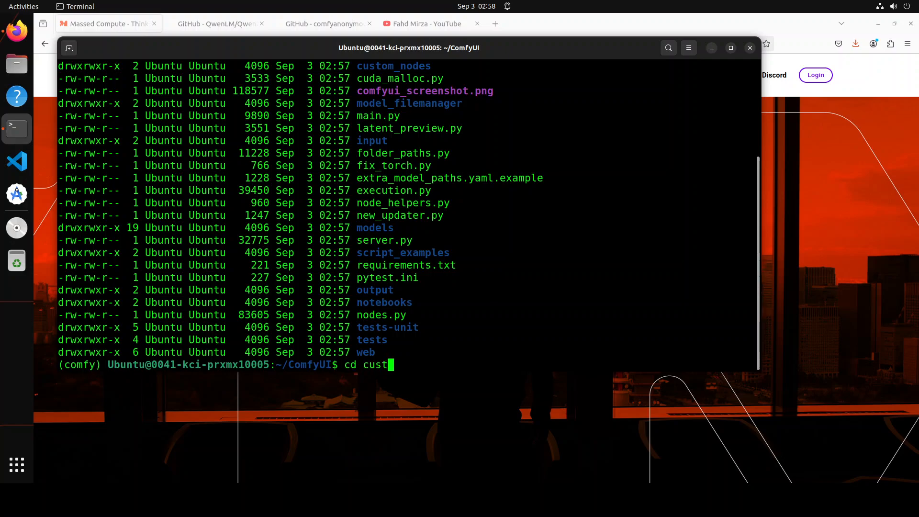
pyautogui.press('Enter')
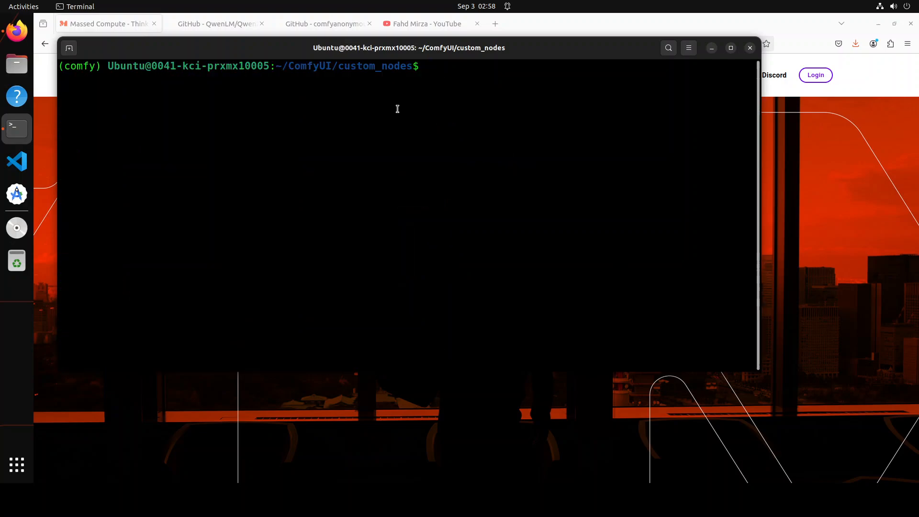
pyautogui.write('git clone https://github.com/ltdrdata/ComfyUI-Manager.git')
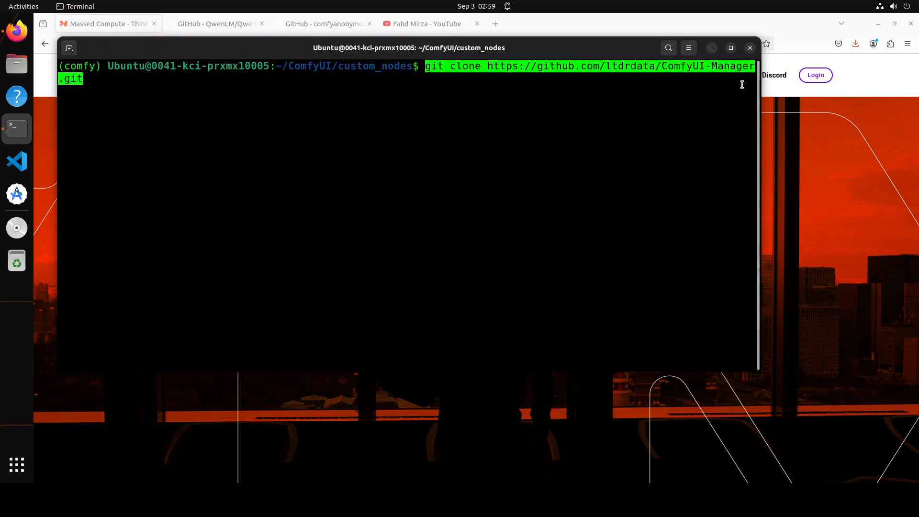
pyautogui.moveTo(582, 171)
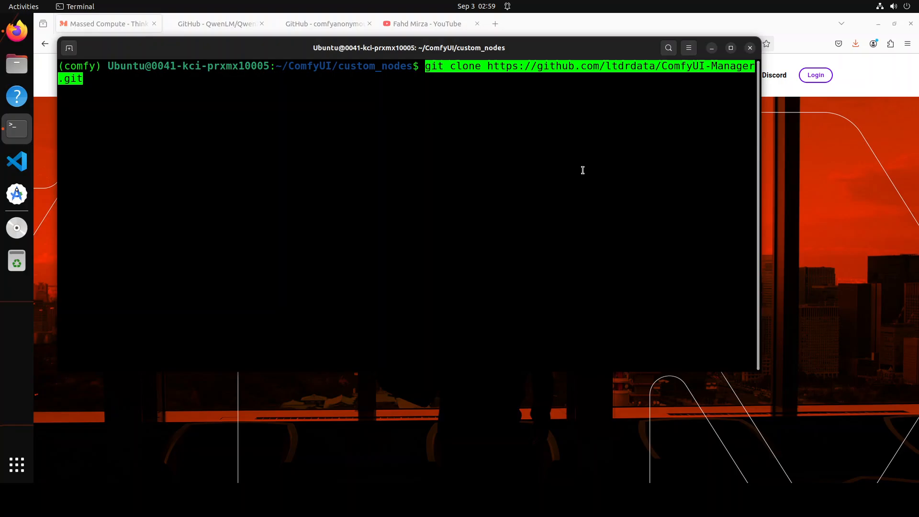
pyautogui.moveTo(398, 82)
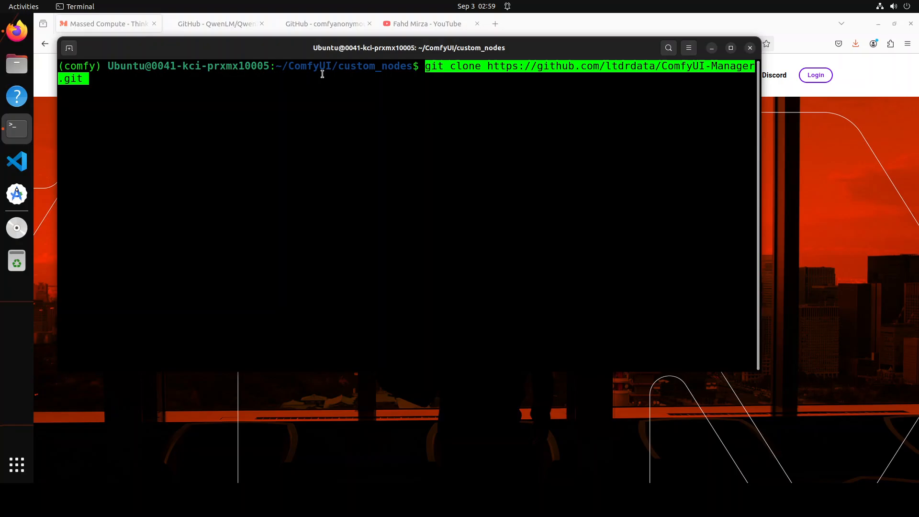
pyautogui.moveTo(88, 284)
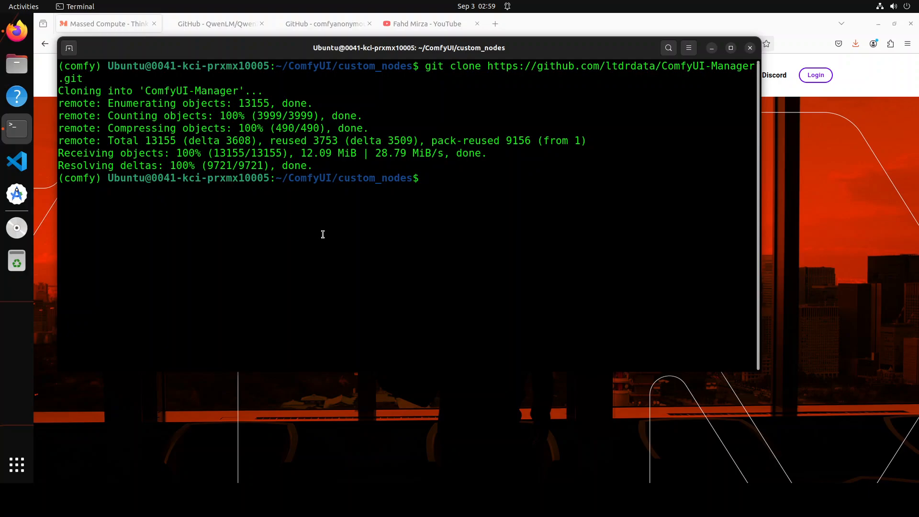
# Step: List custom_nodes with ls -ltr, return to the ComfyUI folder and clear the screen
pyautogui.write('ls -ltr')
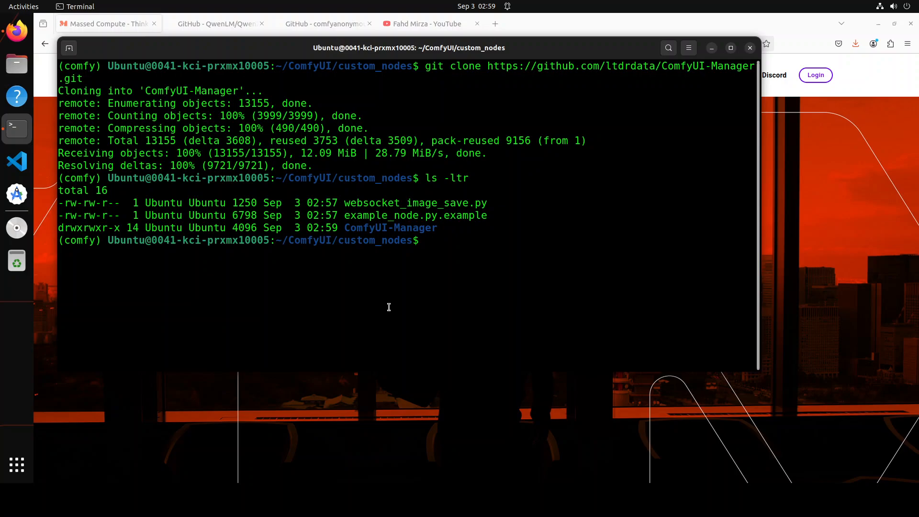
pyautogui.write('cd ..')
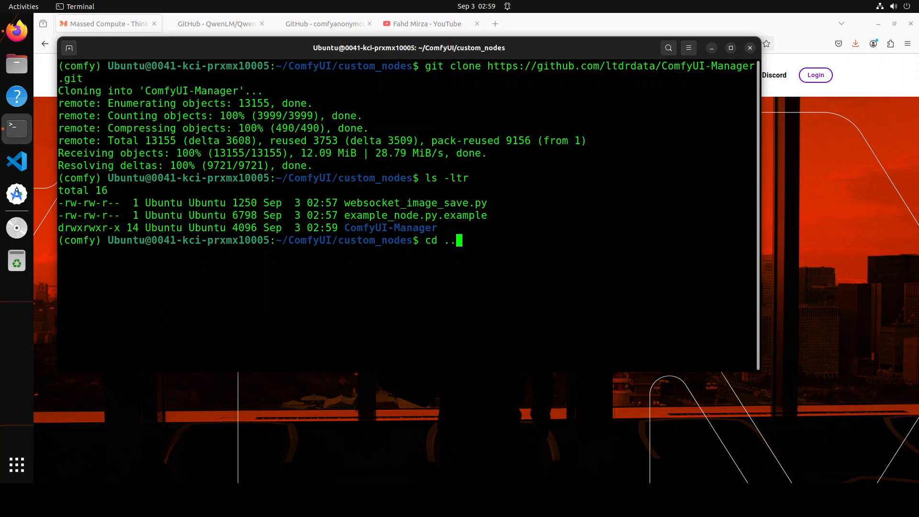
pyautogui.write('clear')
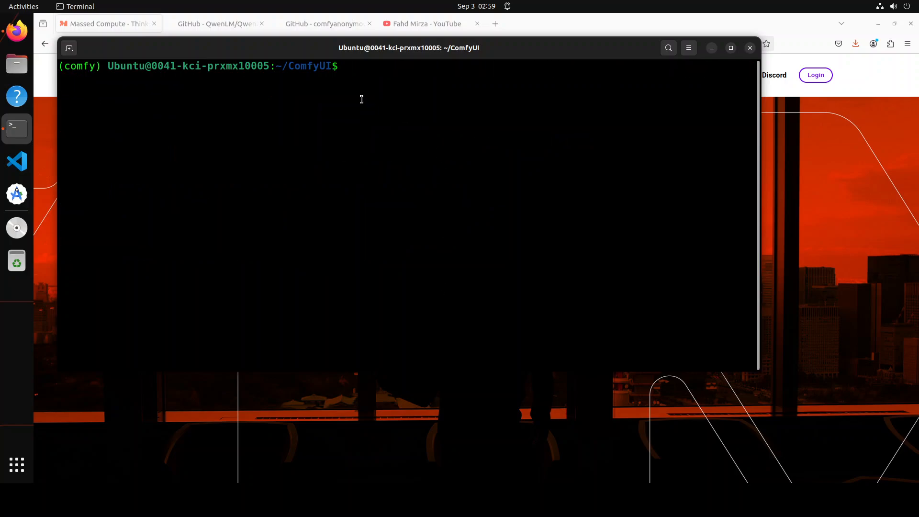
pyautogui.write('python3 main.py')
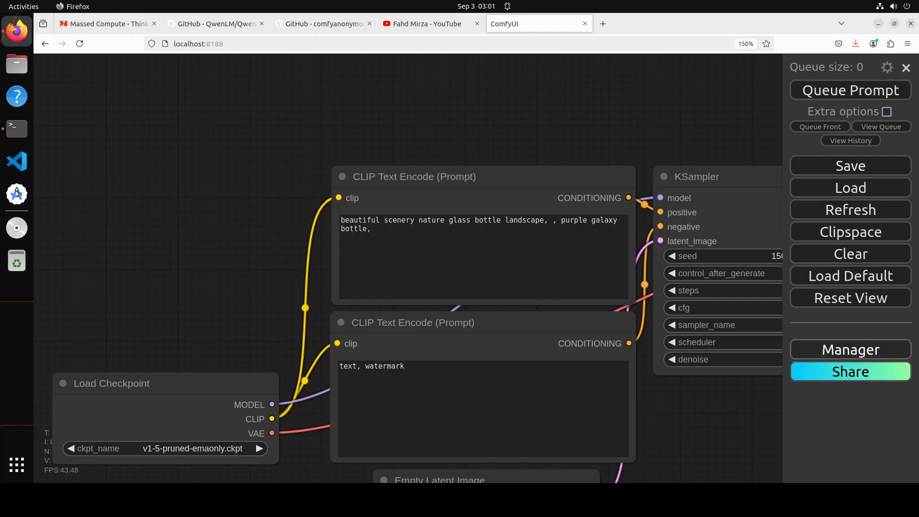
pyautogui.moveTo(858, 354)
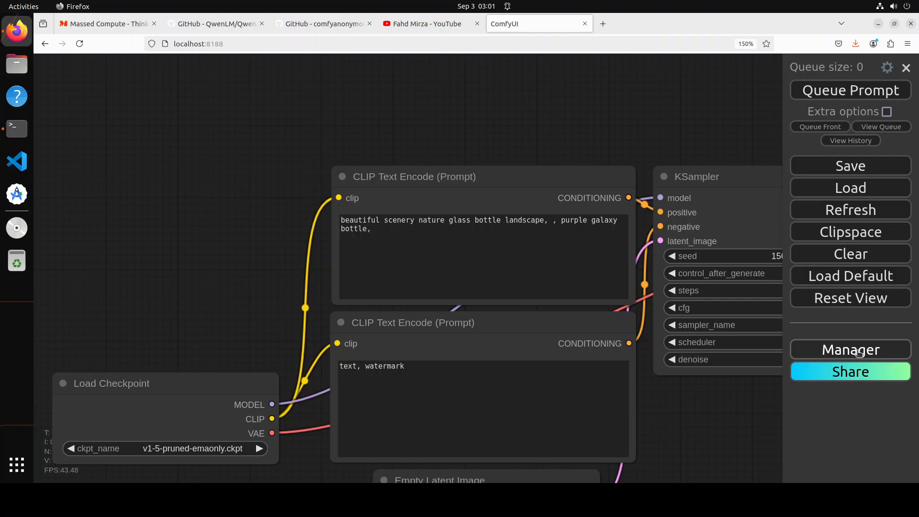
# Step: Bring up the ComfyUI Manager menu from the side panel
pyautogui.click(851, 350)
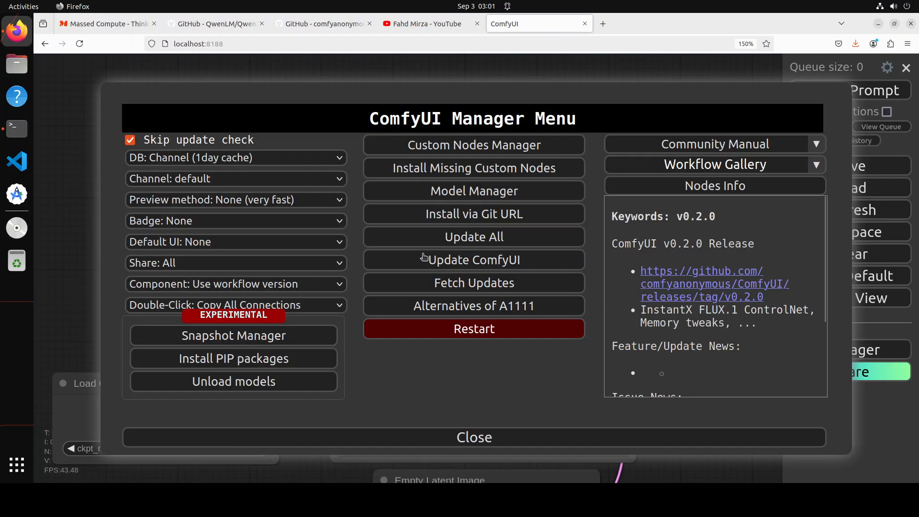
pyautogui.moveTo(566, 119)
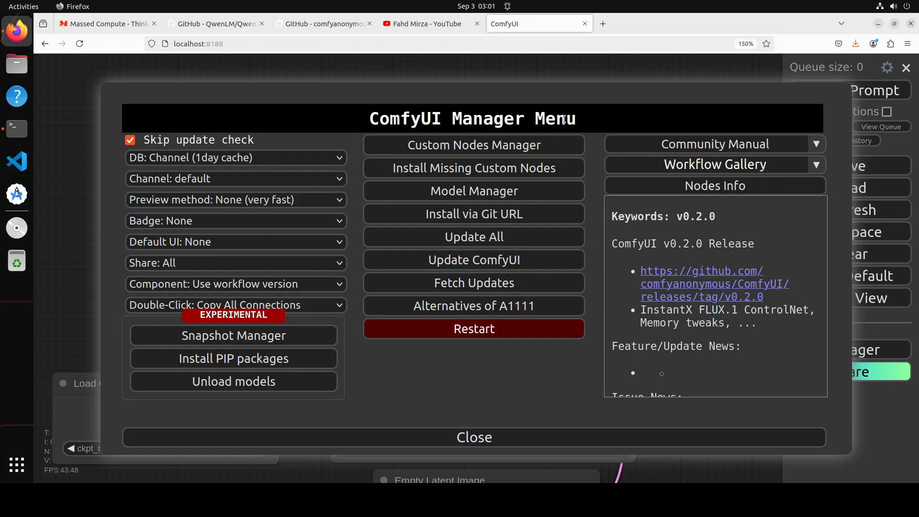
pyautogui.moveTo(397, 364)
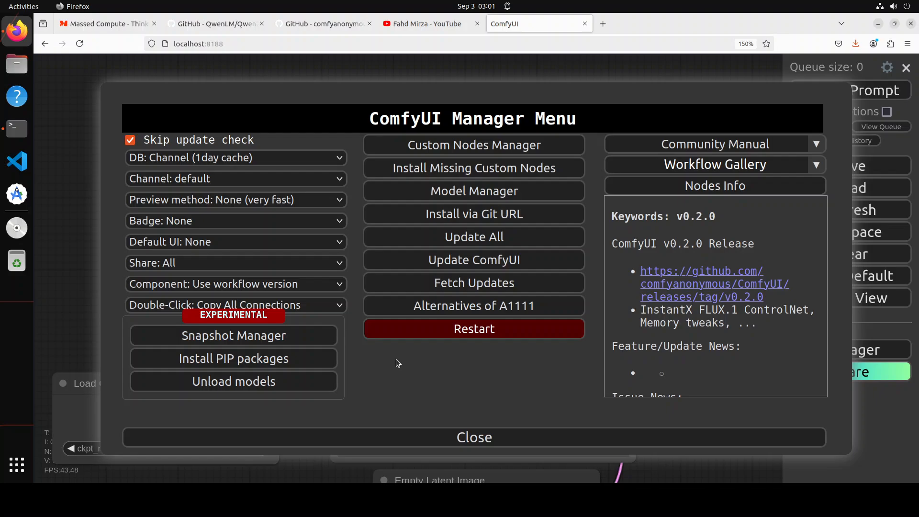
pyautogui.moveTo(393, 348)
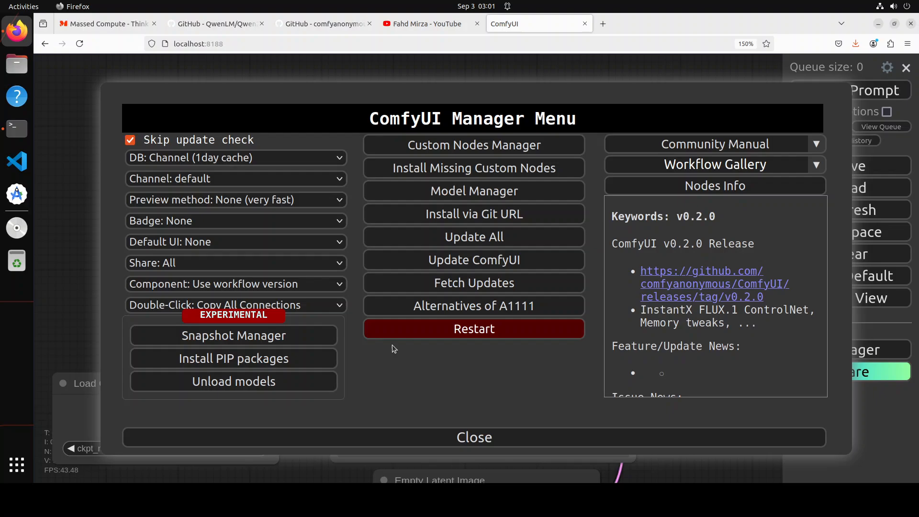
pyautogui.moveTo(402, 389)
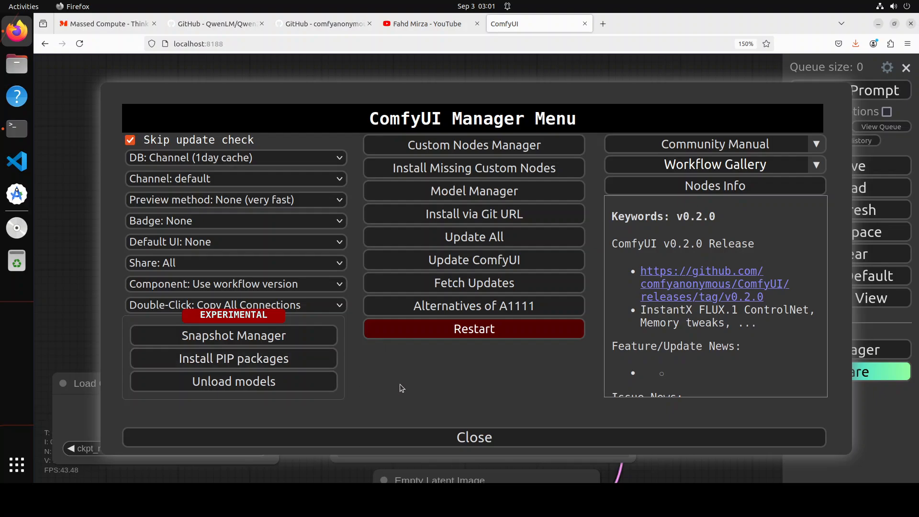
pyautogui.moveTo(397, 378)
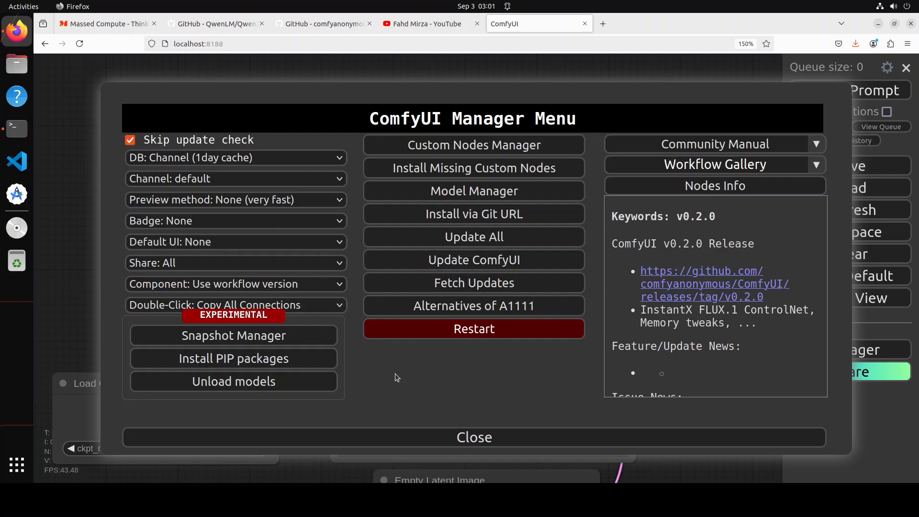
pyautogui.moveTo(219, 253)
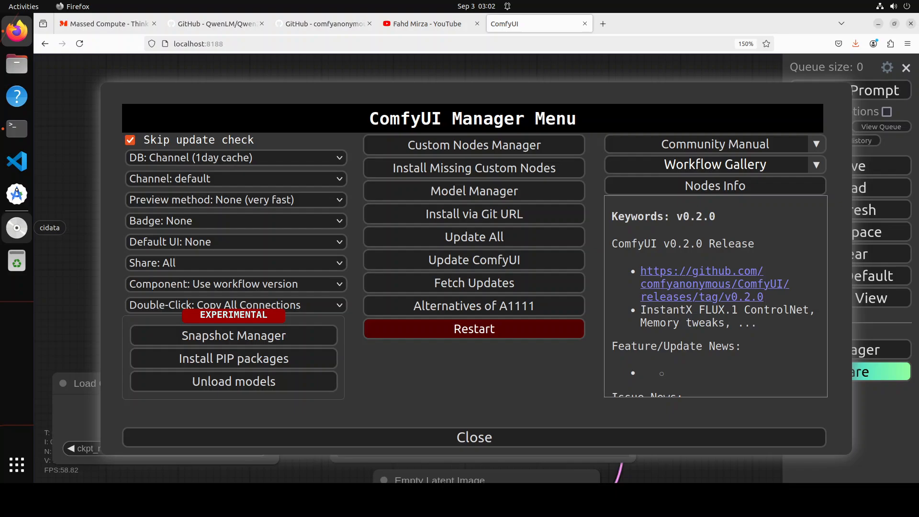
pyautogui.moveTo(452, 150)
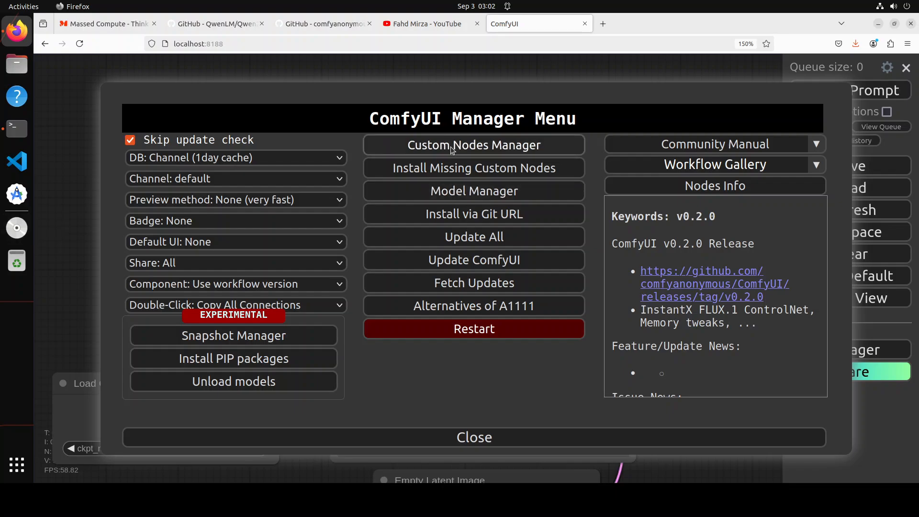
# Step: Search the custom node catalogue for 'qwen' and install ComfyUI_Qwen2-Audio-7B-Instruct-Int4
pyautogui.click(474, 145)
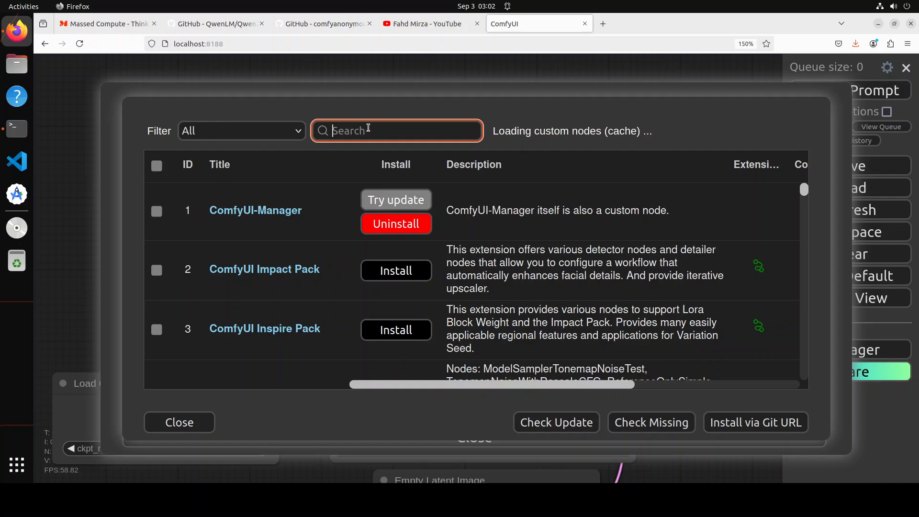
pyautogui.write('qwen2')
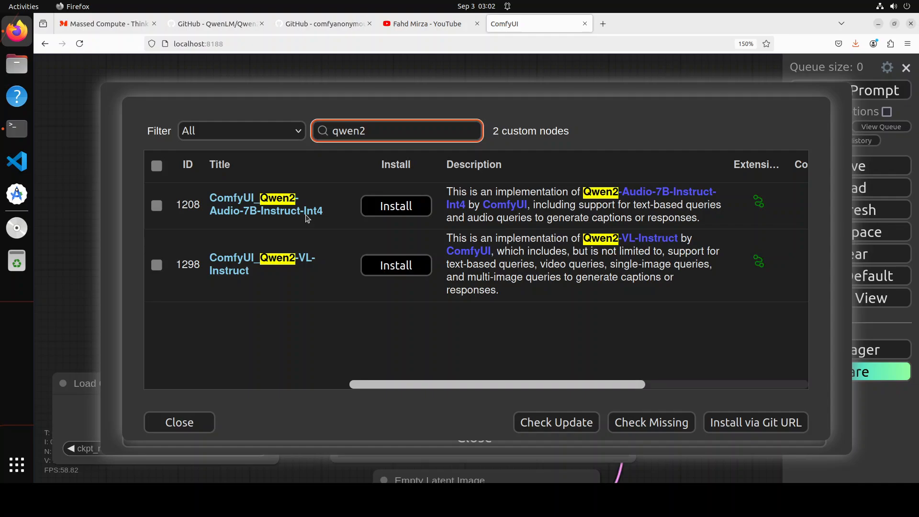
pyautogui.moveTo(293, 272)
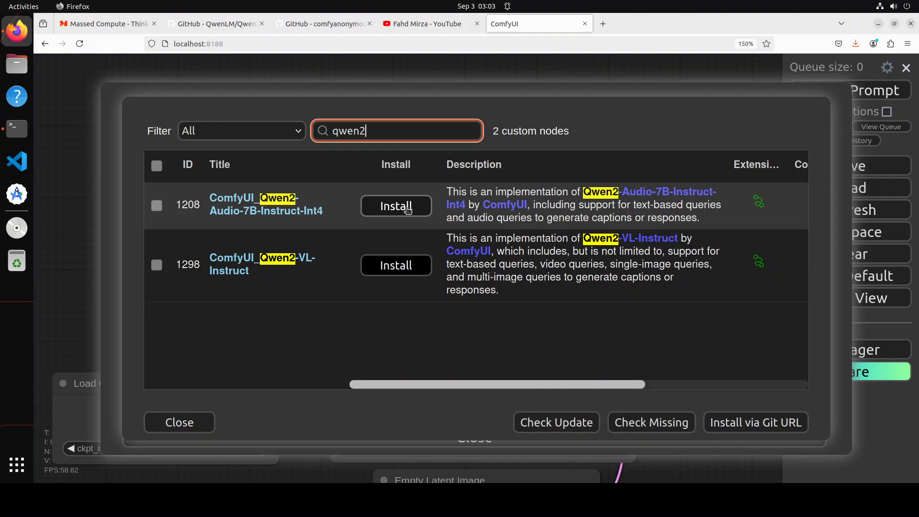
pyautogui.click(397, 206)
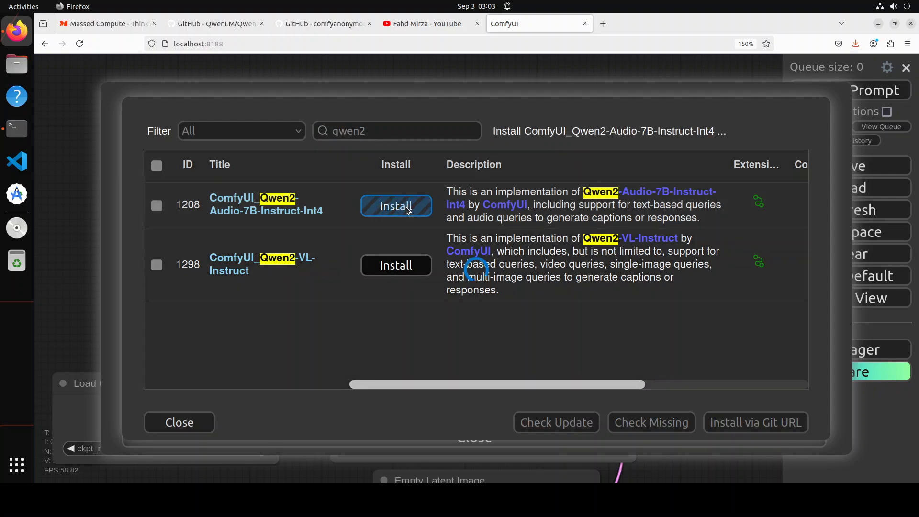
pyautogui.click(397, 206)
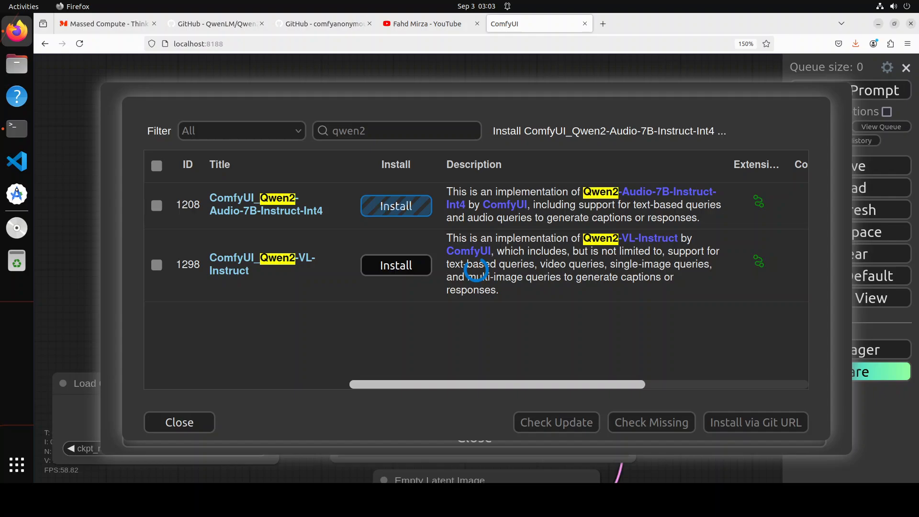
pyautogui.click(396, 206)
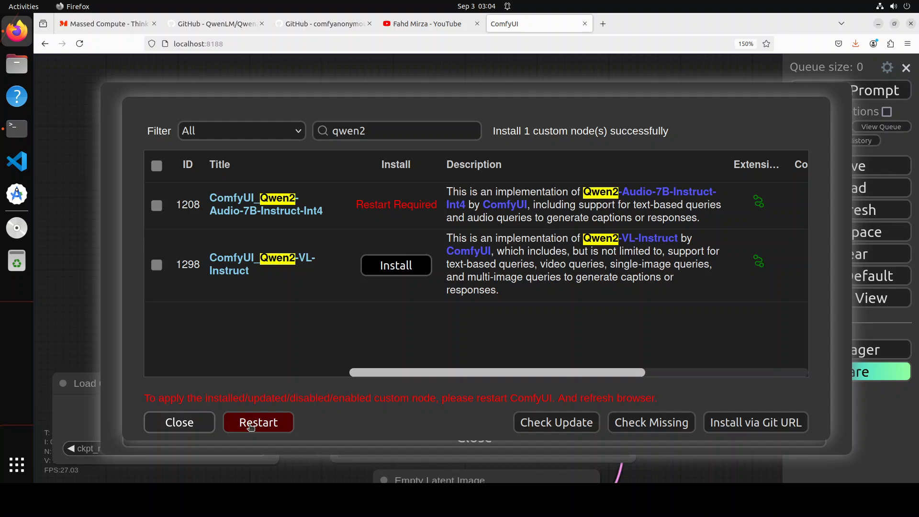
# Step: Restart the ComfyUI server to apply the new node and dismiss the reconnected notice
pyautogui.click(258, 423)
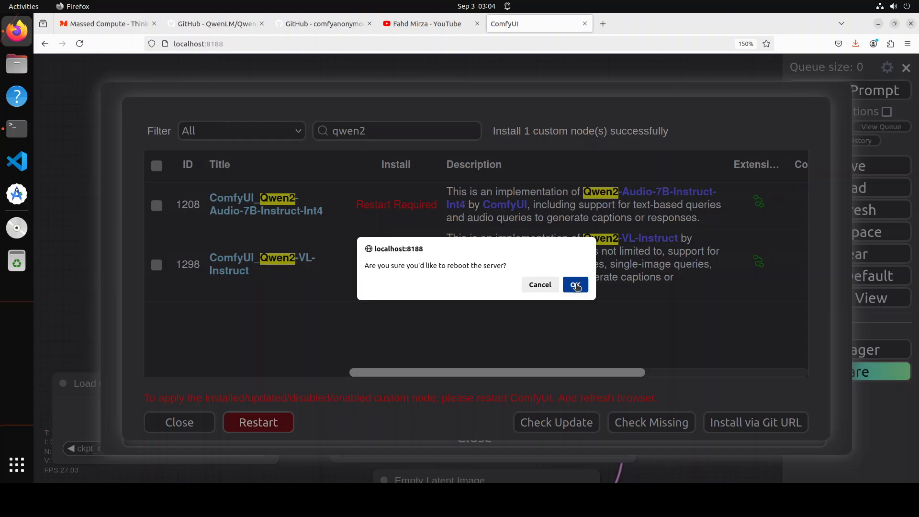
pyautogui.click(575, 285)
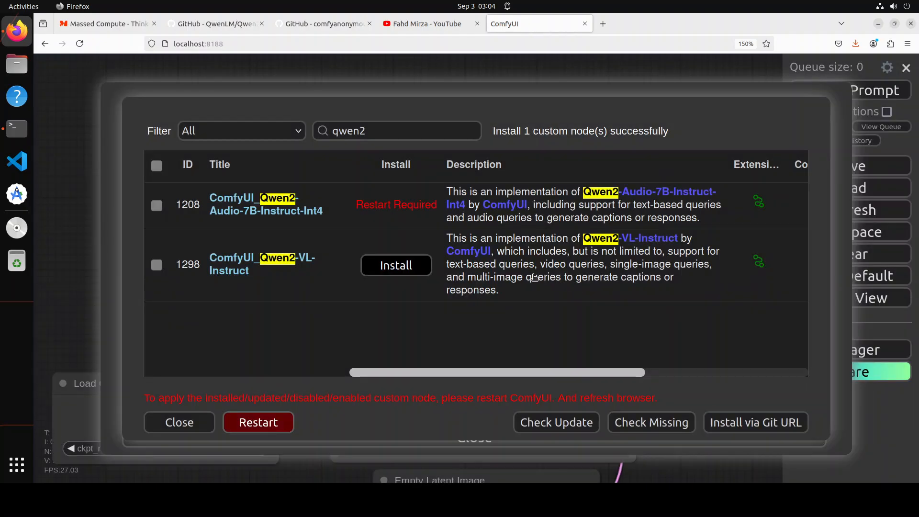
pyautogui.click(258, 423)
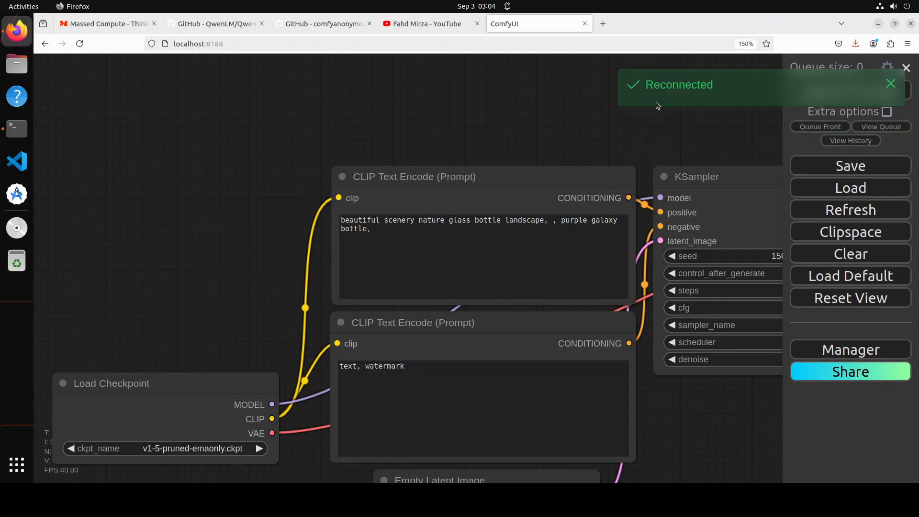
pyautogui.click(891, 83)
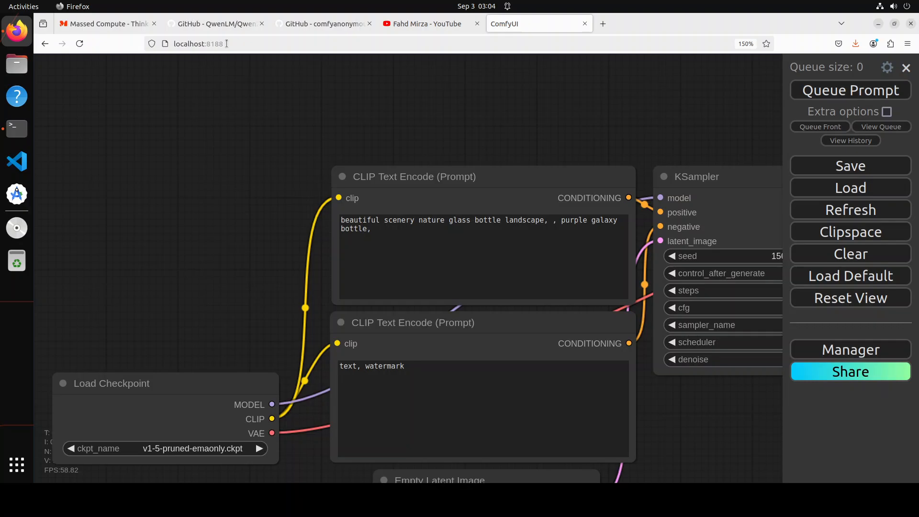
pyautogui.click(199, 44)
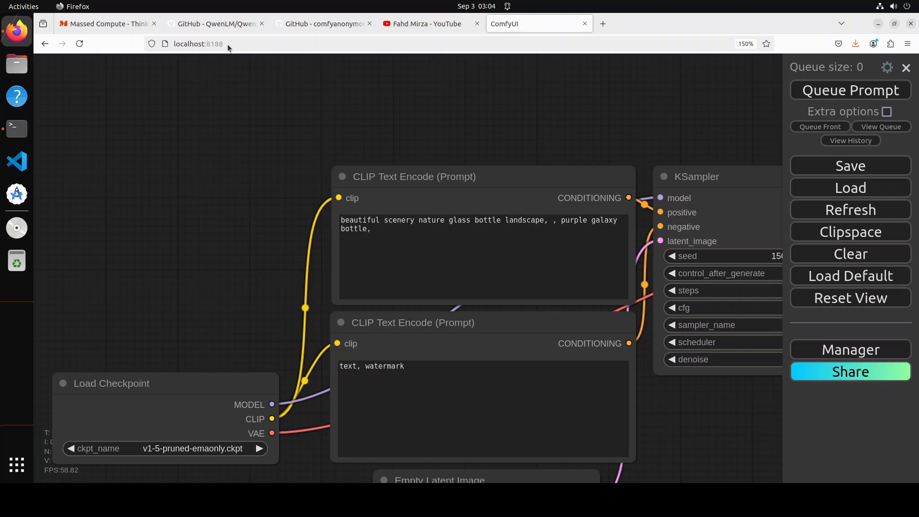
# Step: Review the qwen2 node packs in the Custom Nodes Manager twice, returning to the Manager menu
pyautogui.click(851, 349)
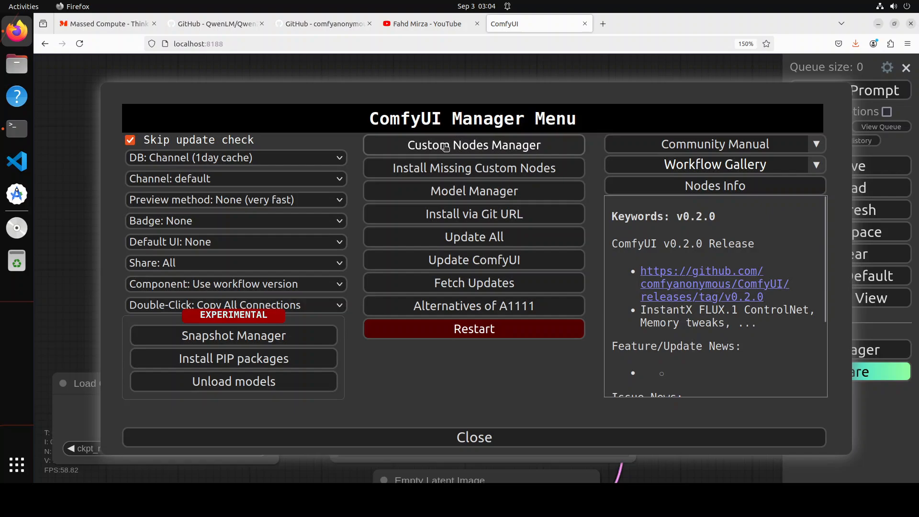
pyautogui.click(474, 146)
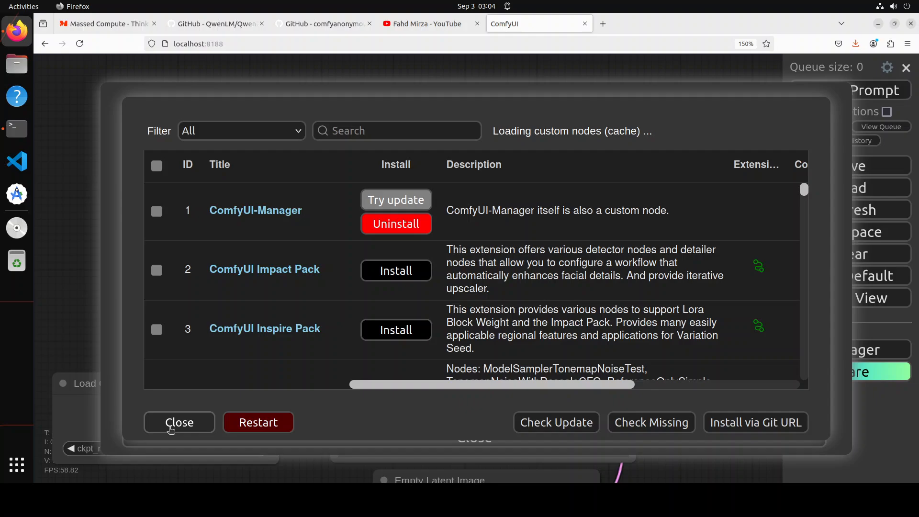
pyautogui.click(179, 422)
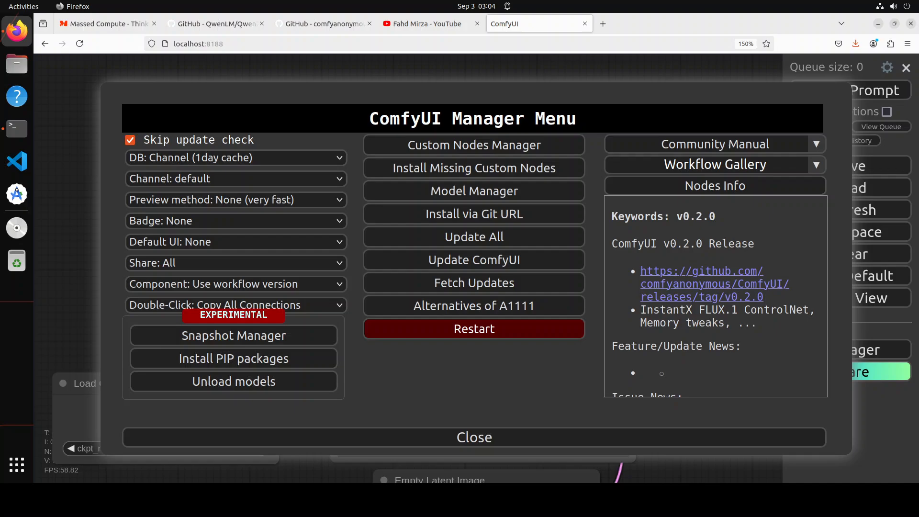
pyautogui.click(474, 146)
pyautogui.write('qwen2')
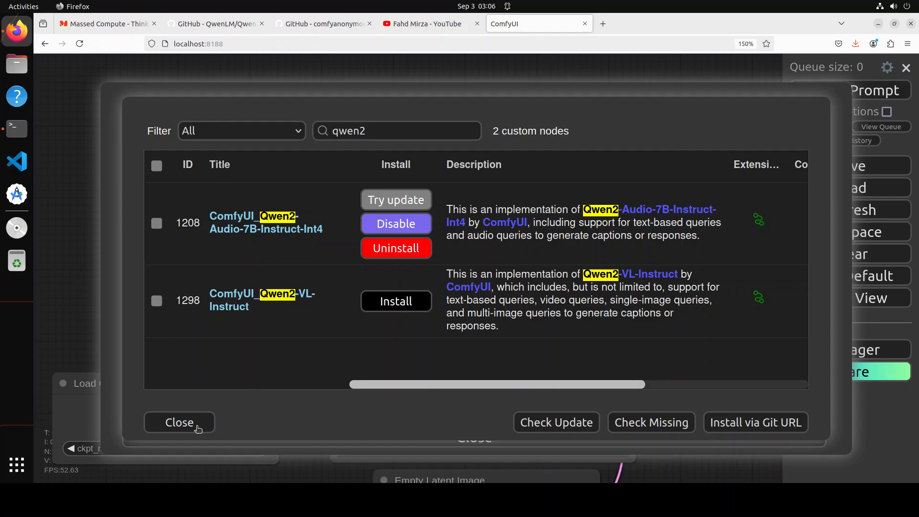
pyautogui.click(180, 422)
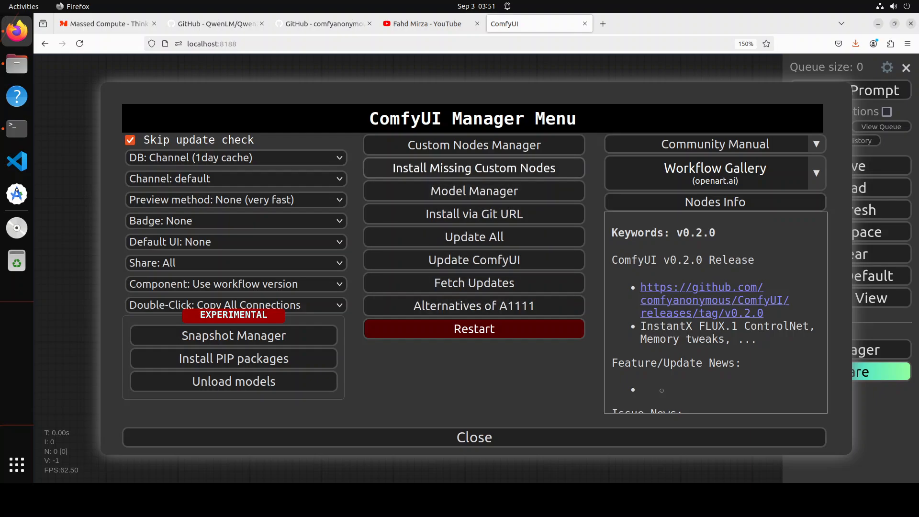
# Step: Run Install Missing Custom Nodes, find none, and close the Manager
pyautogui.click(474, 168)
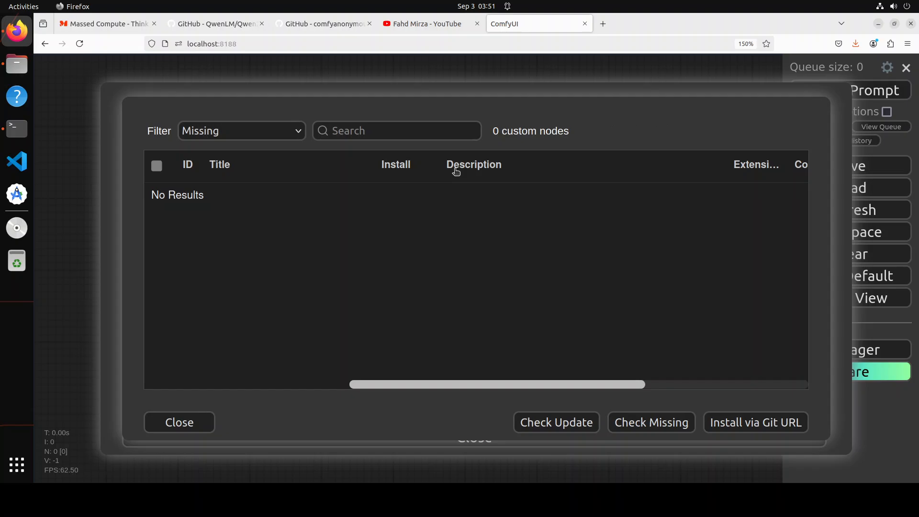
pyautogui.moveTo(360, 370)
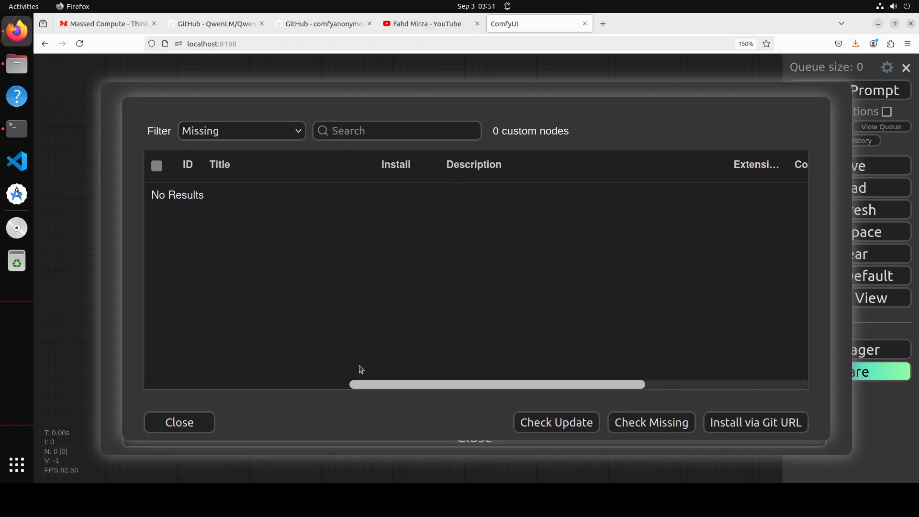
pyautogui.click(179, 422)
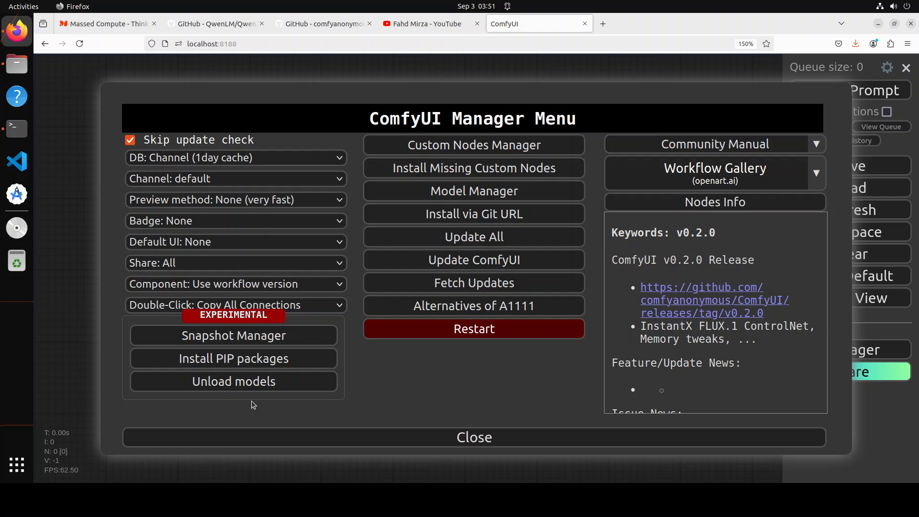
pyautogui.click(474, 437)
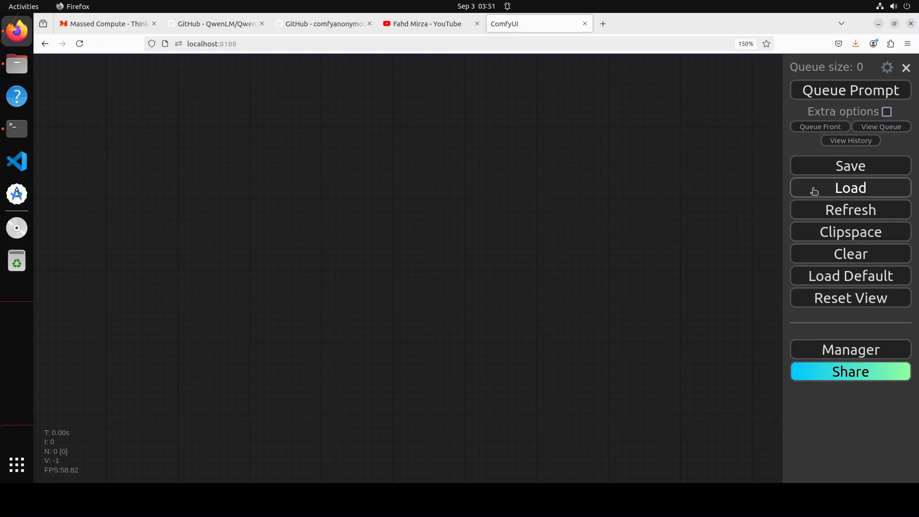
# Step: Load Chat_with_single_image_workflow.json from ComfyUI_Qwen2-VL-Instruct/examples and dismiss the missing-node warning
pyautogui.click(851, 188)
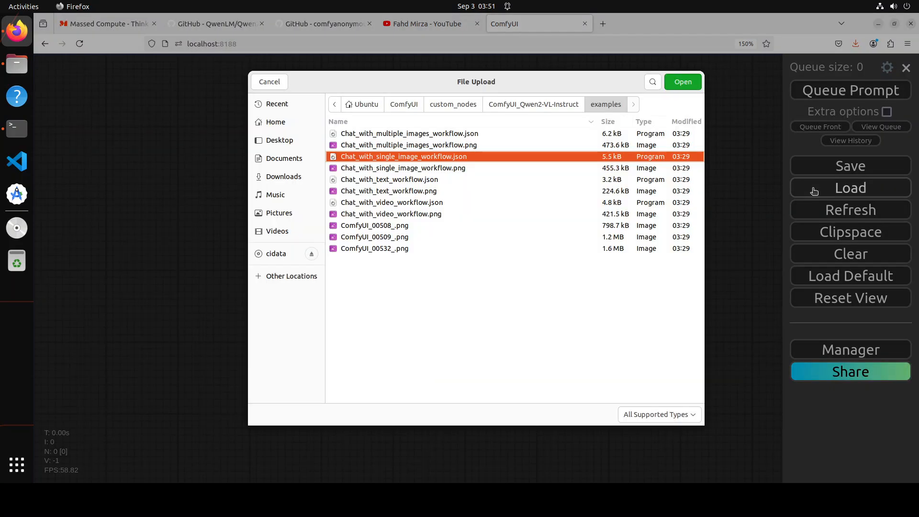
pyautogui.click(453, 104)
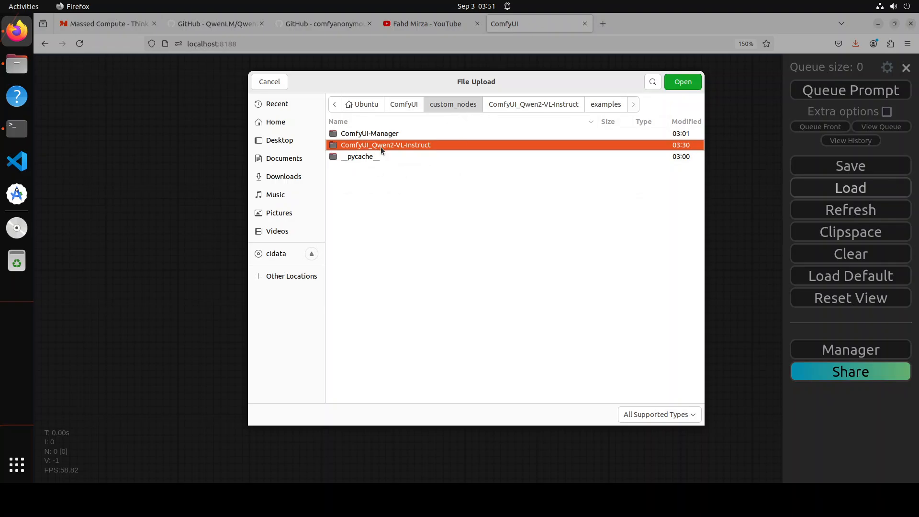
pyautogui.moveTo(396, 148)
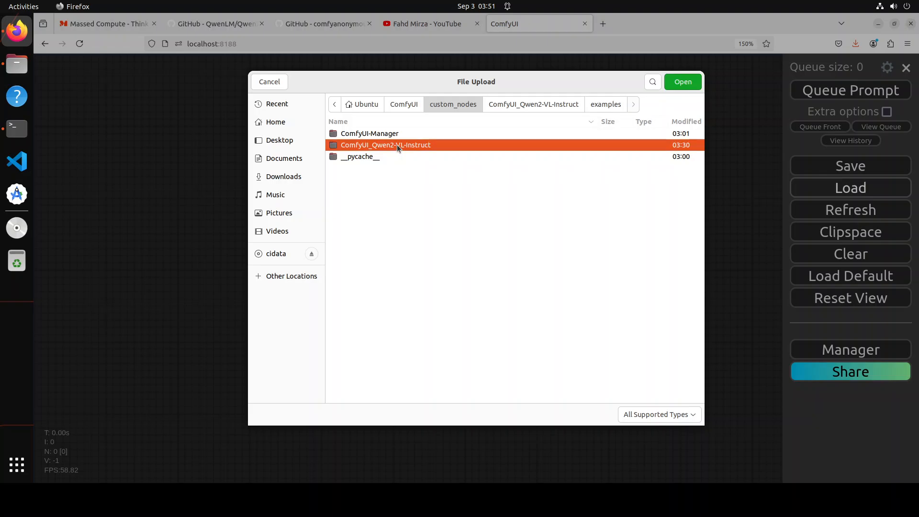
pyautogui.doubleClick(386, 145)
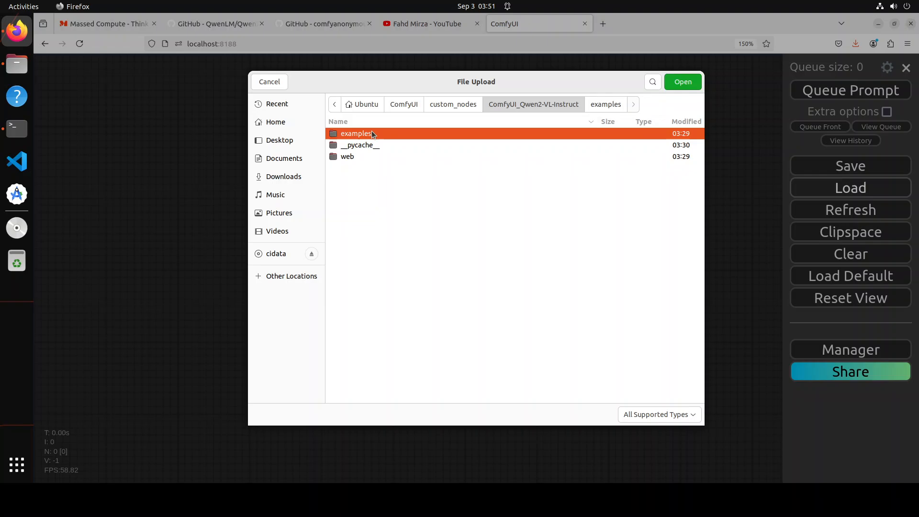
pyautogui.doubleClick(356, 133)
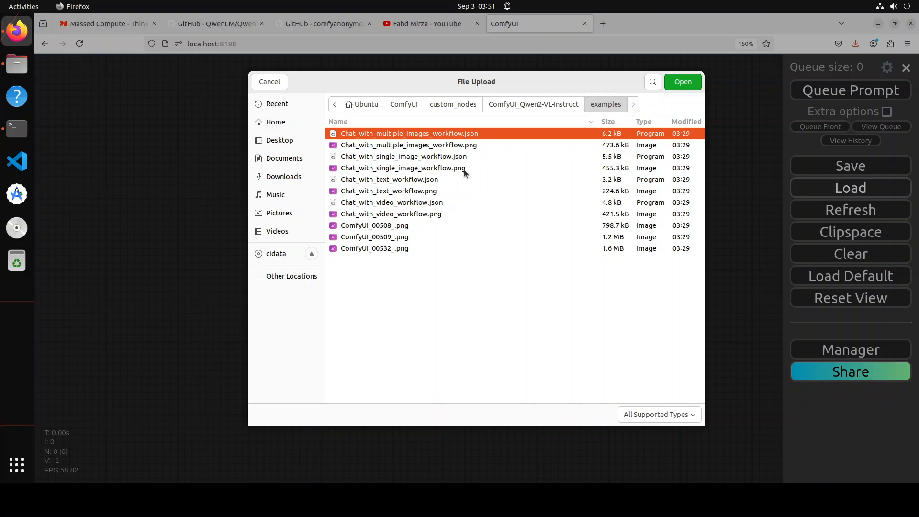
pyautogui.moveTo(422, 157)
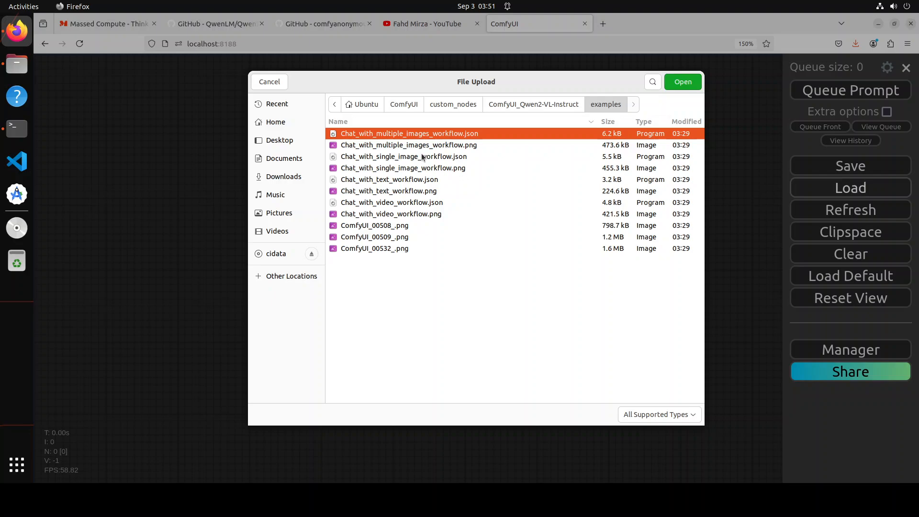
pyautogui.click(683, 81)
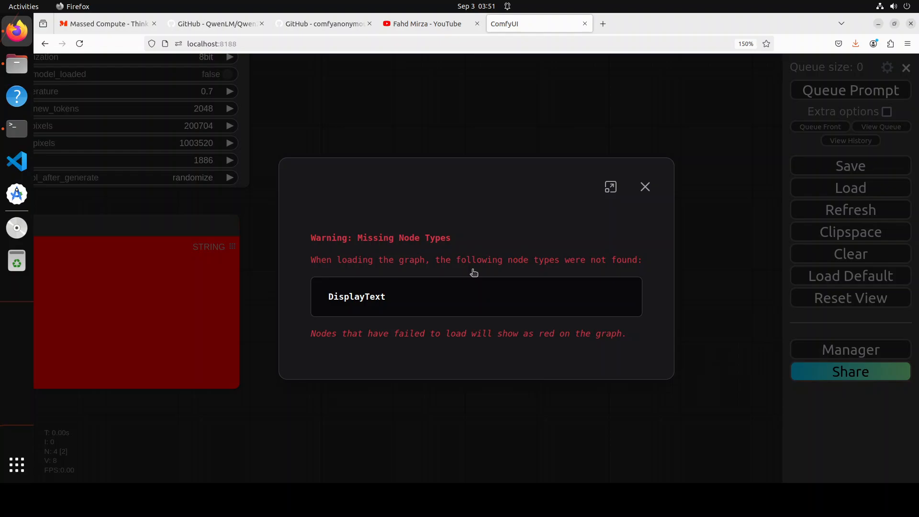
pyautogui.moveTo(646, 187)
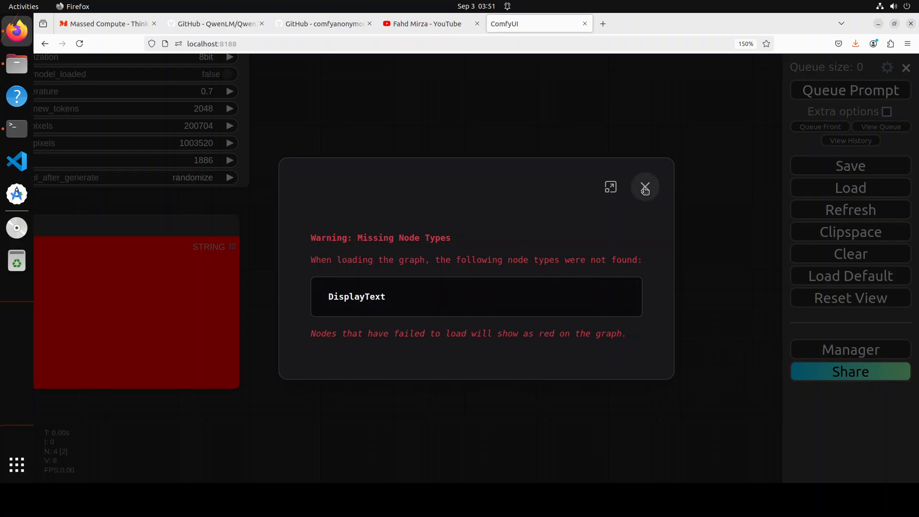
pyautogui.click(646, 188)
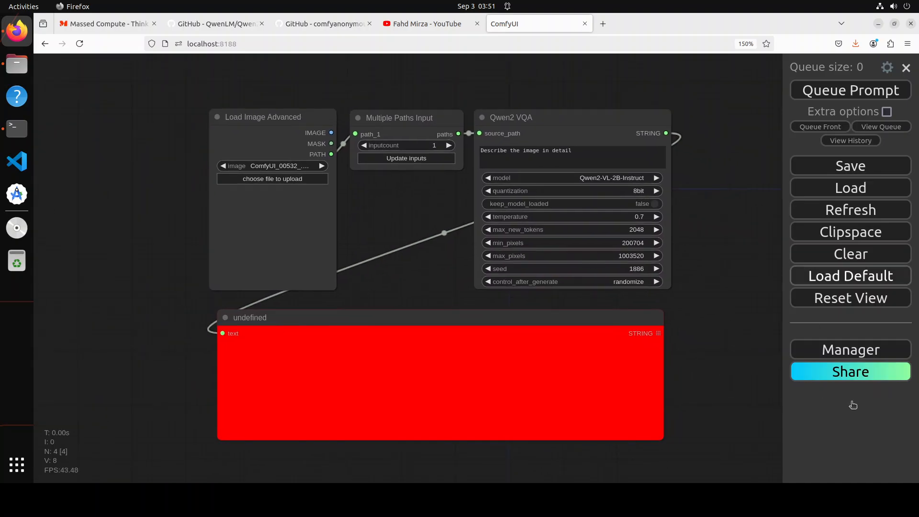
# Step: Via Manager's Install Missing Custom Nodes, install ComfyUI_MiniCPM-V-2_6-int4 and close the dialogs
pyautogui.click(851, 349)
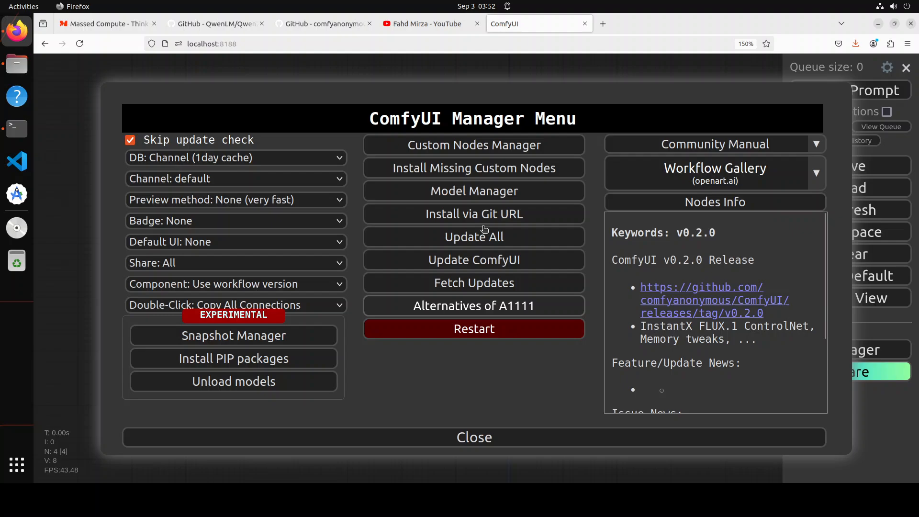
pyautogui.click(474, 167)
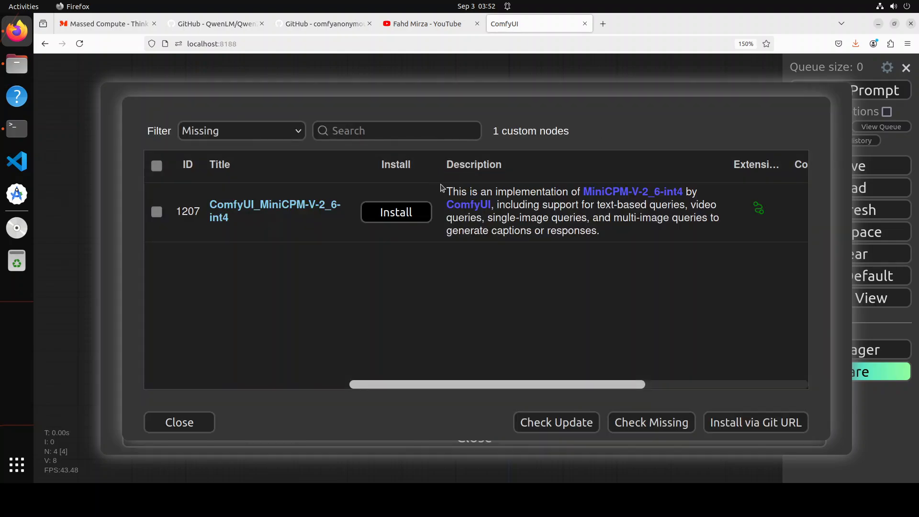
pyautogui.click(157, 212)
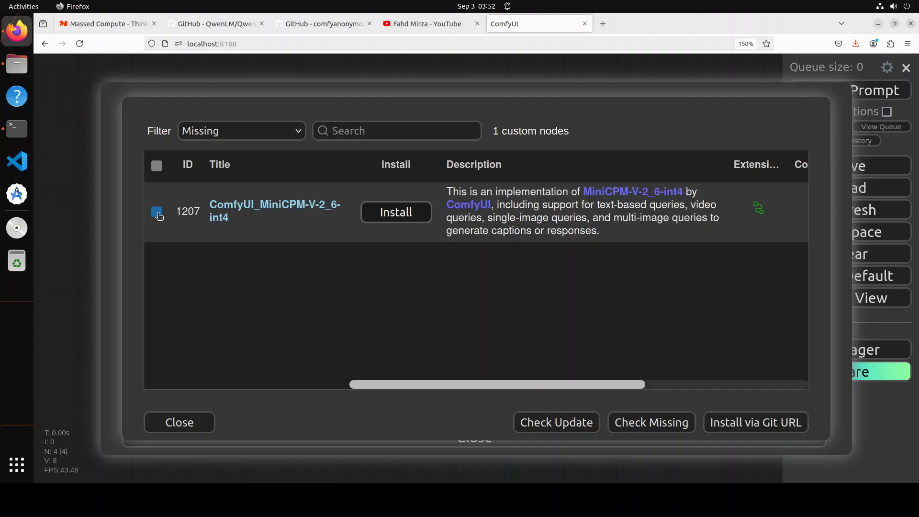
pyautogui.click(157, 212)
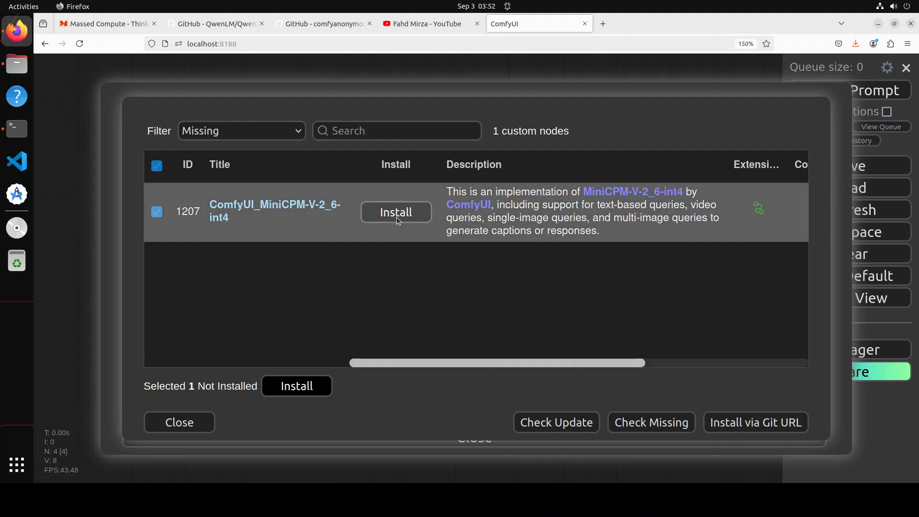
pyautogui.click(395, 212)
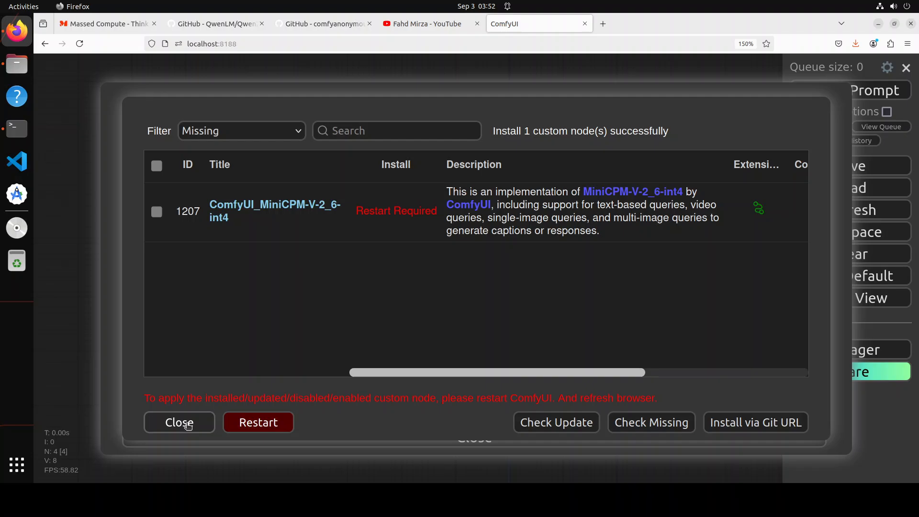
pyautogui.click(179, 423)
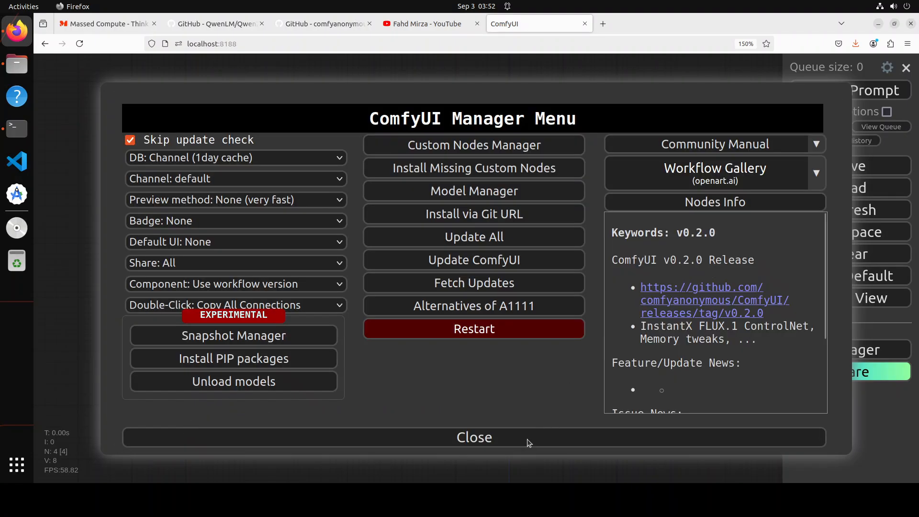
pyautogui.click(474, 437)
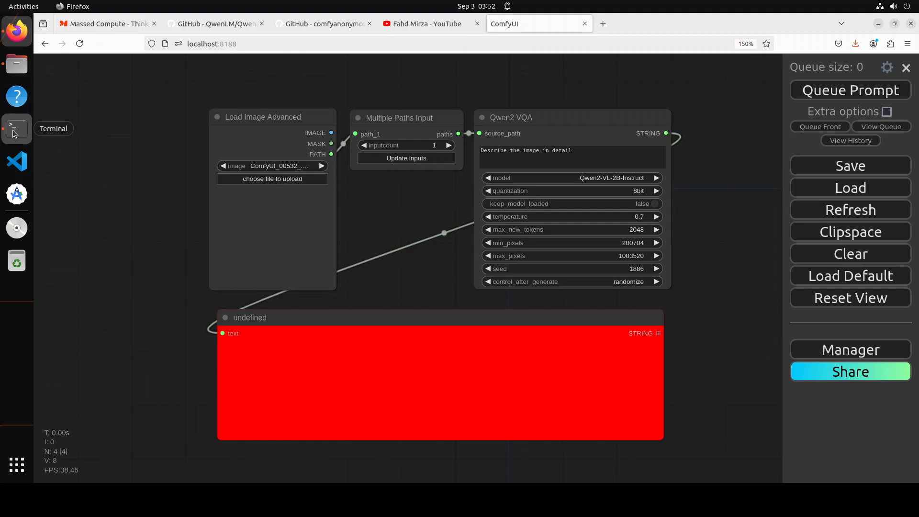
# Step: Switch to the ComfyUI Terminal with the server stopped and clear the shell
pyautogui.click(15, 129)
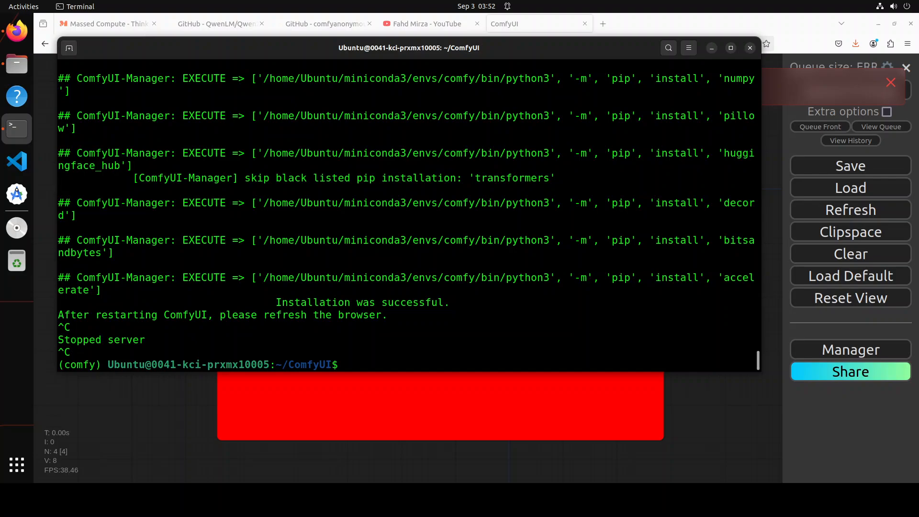
pyautogui.write('clear')
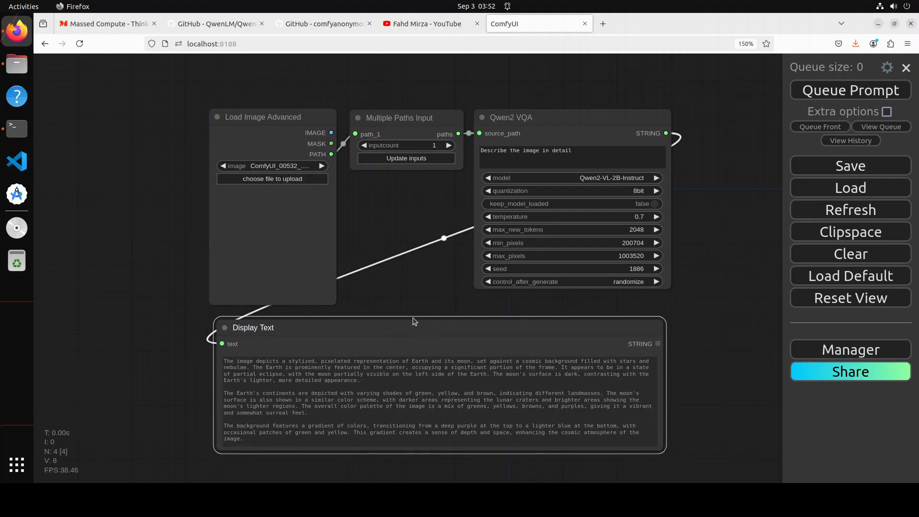
pyautogui.moveTo(350, 230)
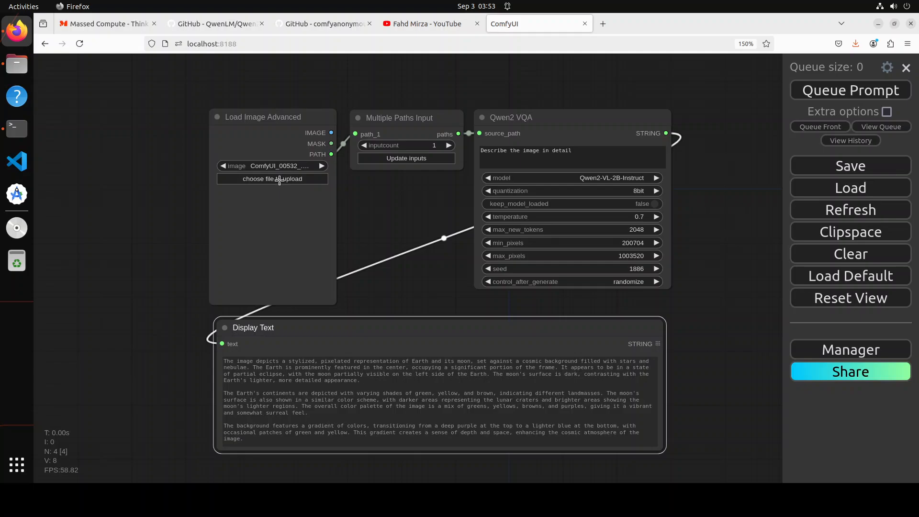
# Step: Browse from Load Image Advanced's file picker to the home folder for cathedral.png
pyautogui.click(272, 178)
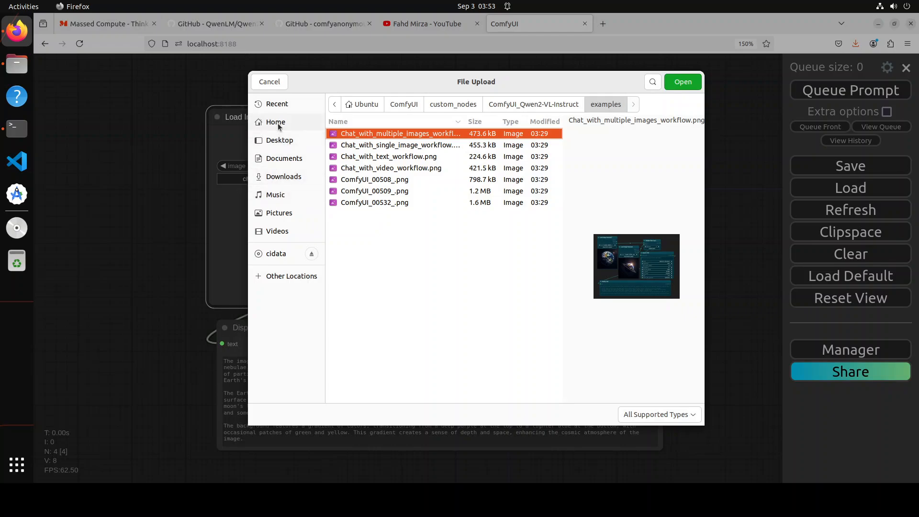
pyautogui.click(275, 123)
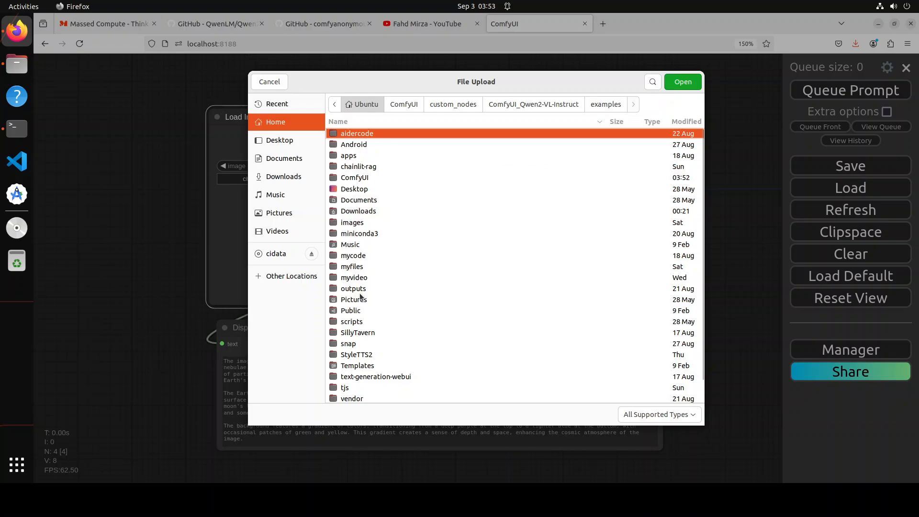
pyautogui.moveTo(371, 295)
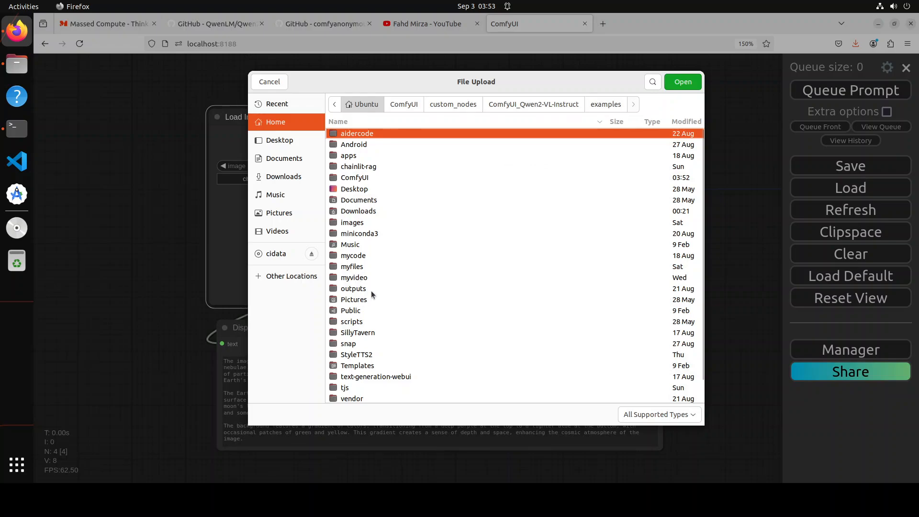
pyautogui.moveTo(353, 321)
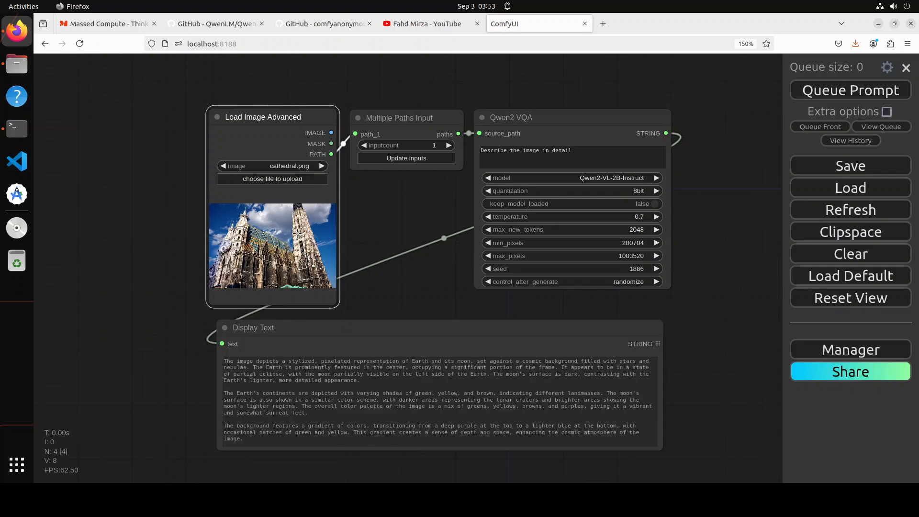
pyautogui.moveTo(848, 98)
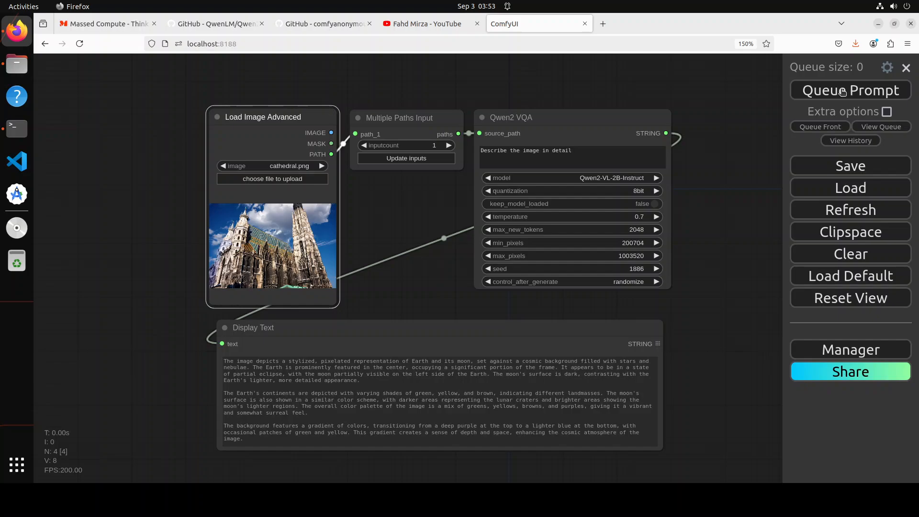
# Step: Queue the prompt on the cathedral photo, check model loading in Terminal, and rerun for the description
pyautogui.click(851, 90)
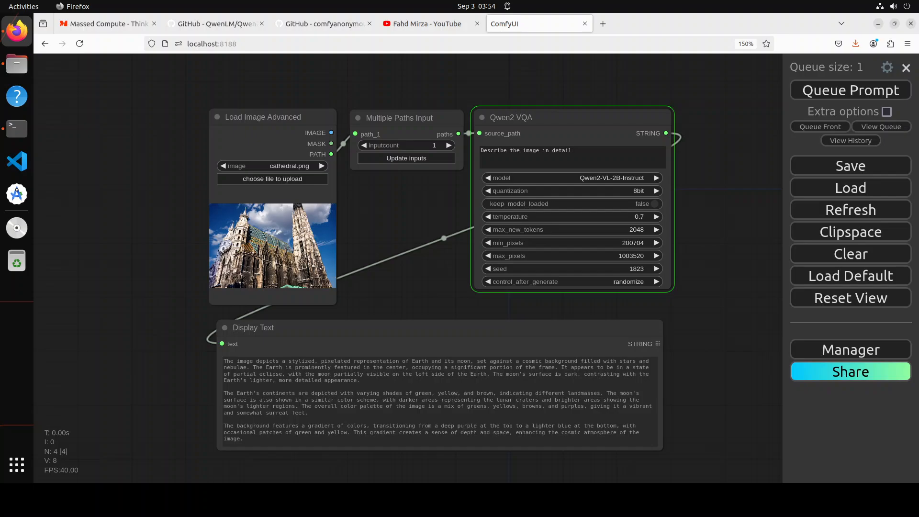
pyautogui.moveTo(16, 129)
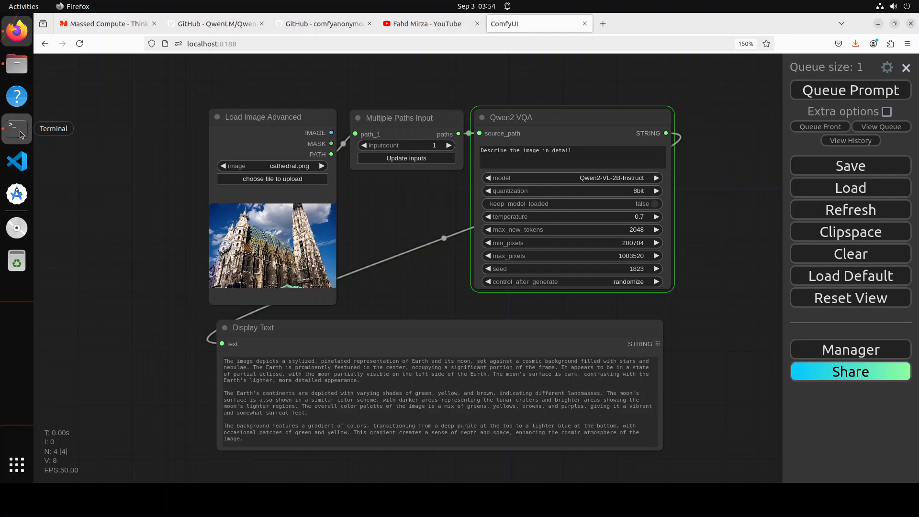
pyautogui.click(16, 128)
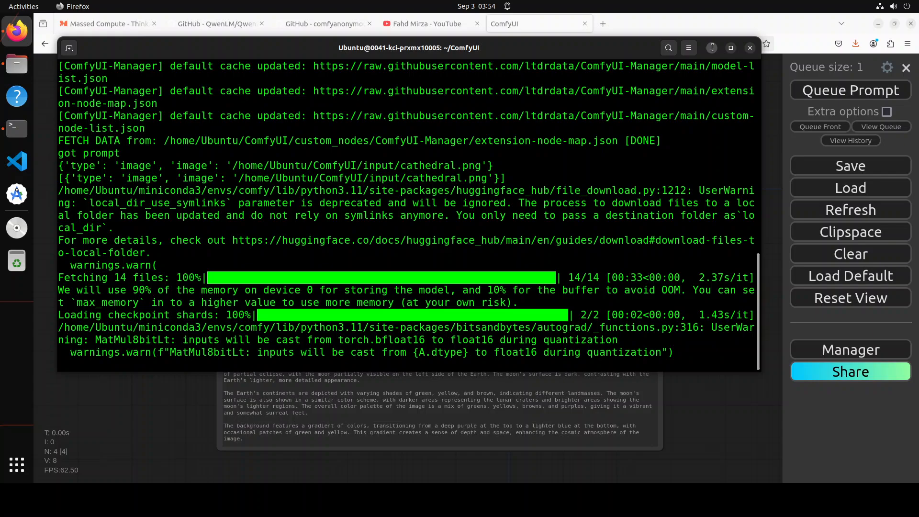
pyautogui.click(750, 47)
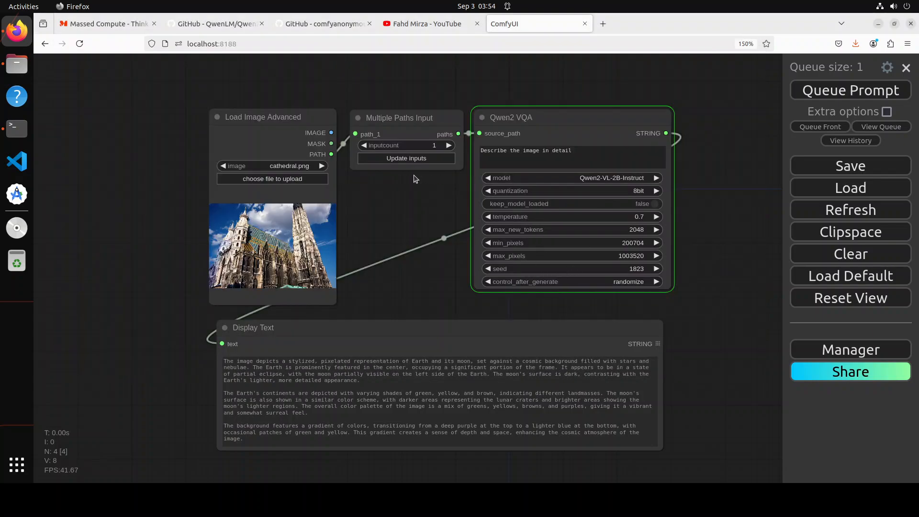
pyautogui.click(609, 155)
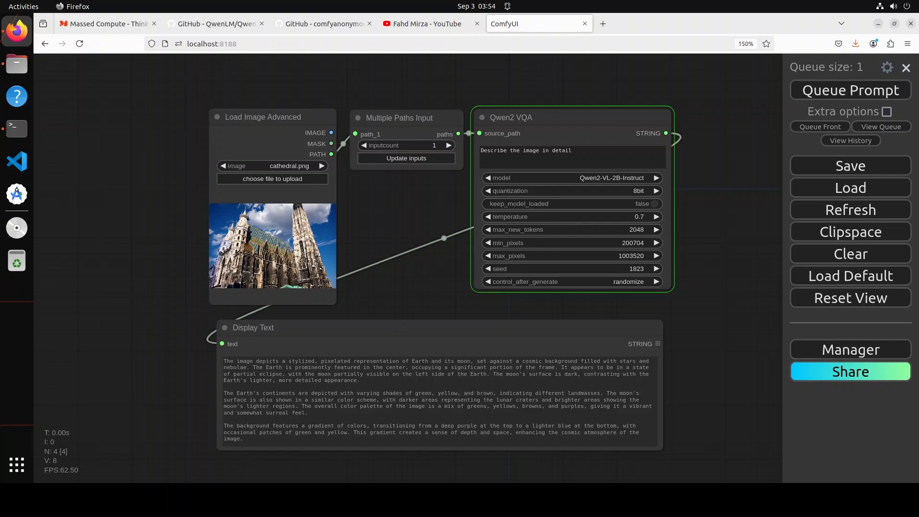
pyautogui.click(851, 90)
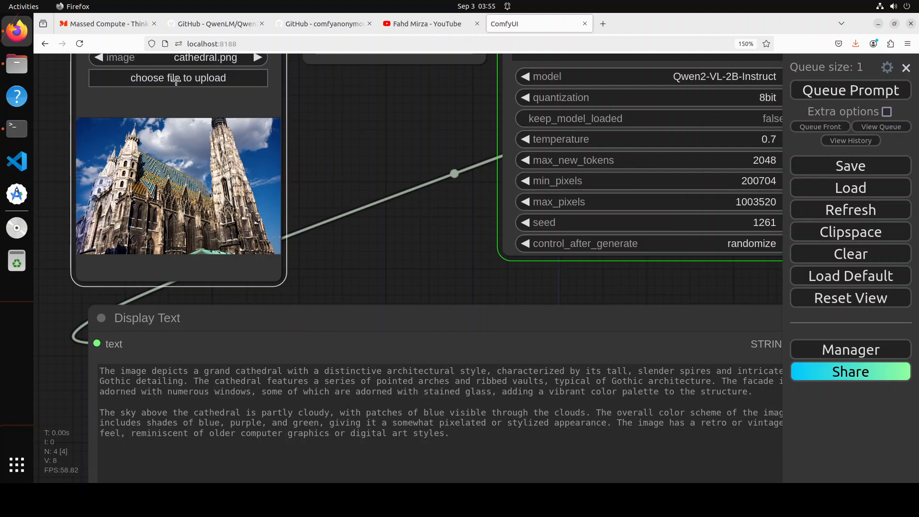
# Step: Load ocr.png as the new image in Load Image Advanced
pyautogui.click(178, 78)
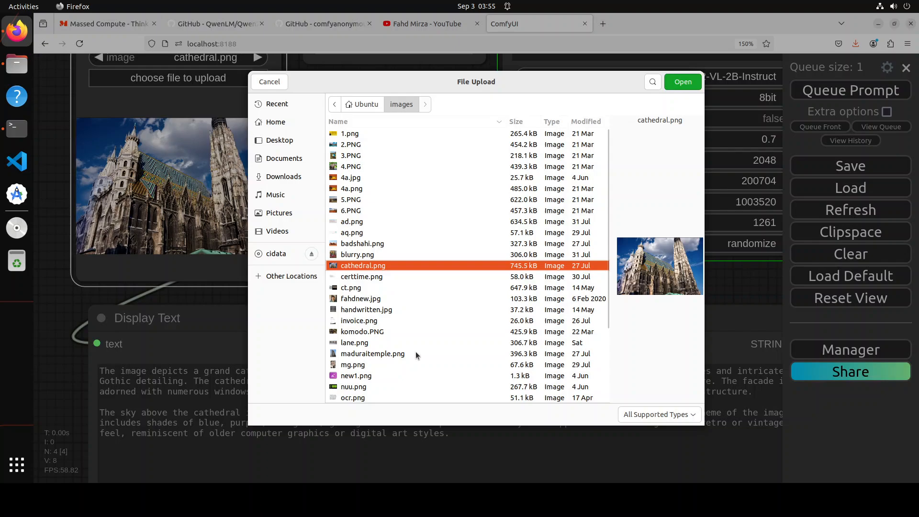
pyautogui.click(353, 398)
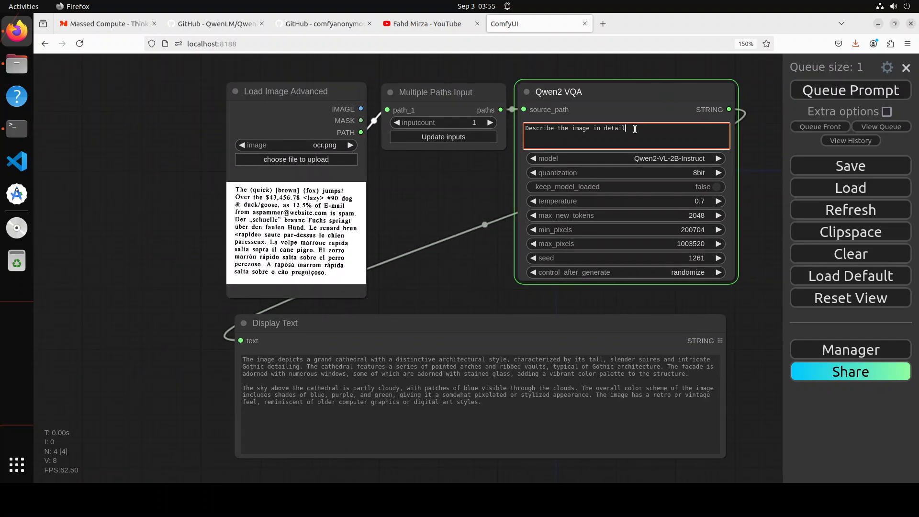
# Step: Replace the prompt with 'What is the text in the image?' and queue the run
pyautogui.doubleClick(575, 128)
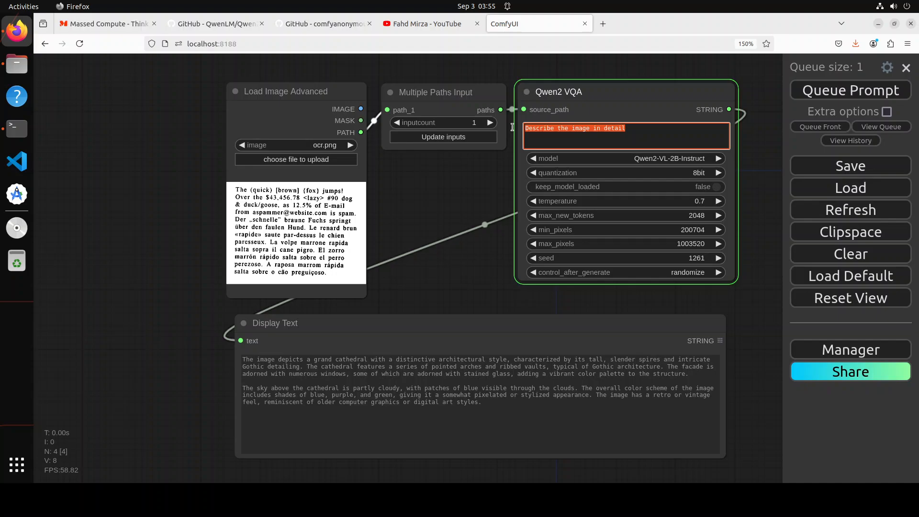
pyautogui.write('What is the text in the')
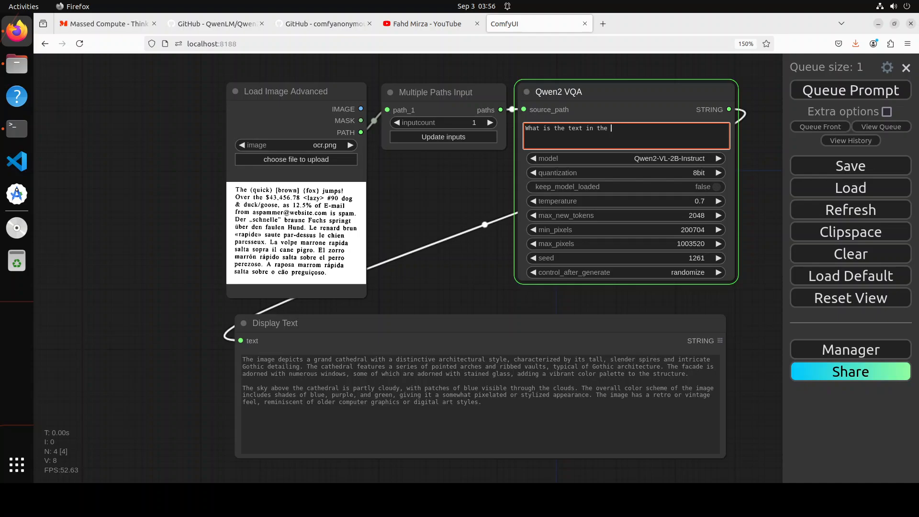
pyautogui.write('image?')
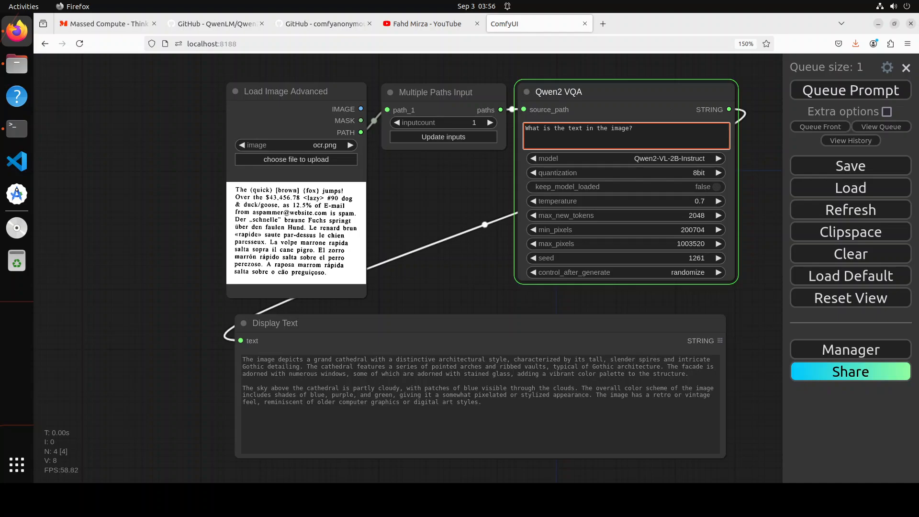
pyautogui.click(850, 90)
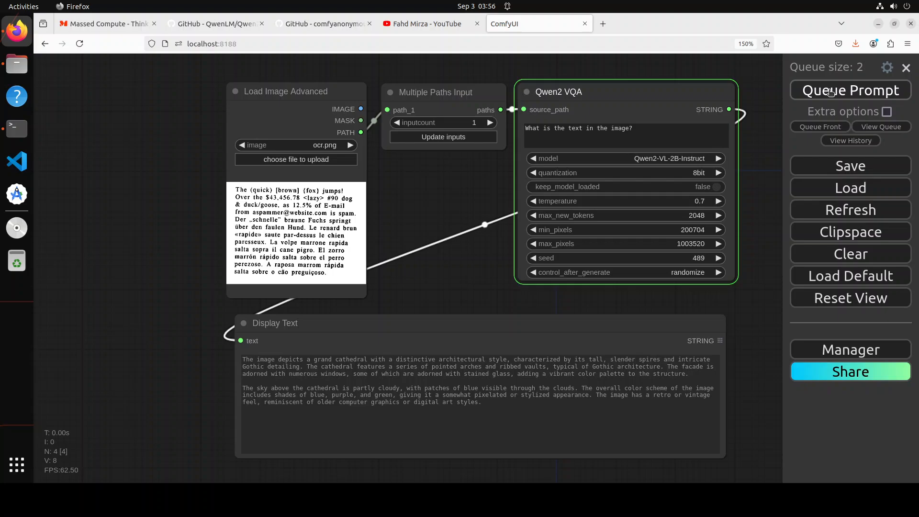
pyautogui.moveTo(5, 321)
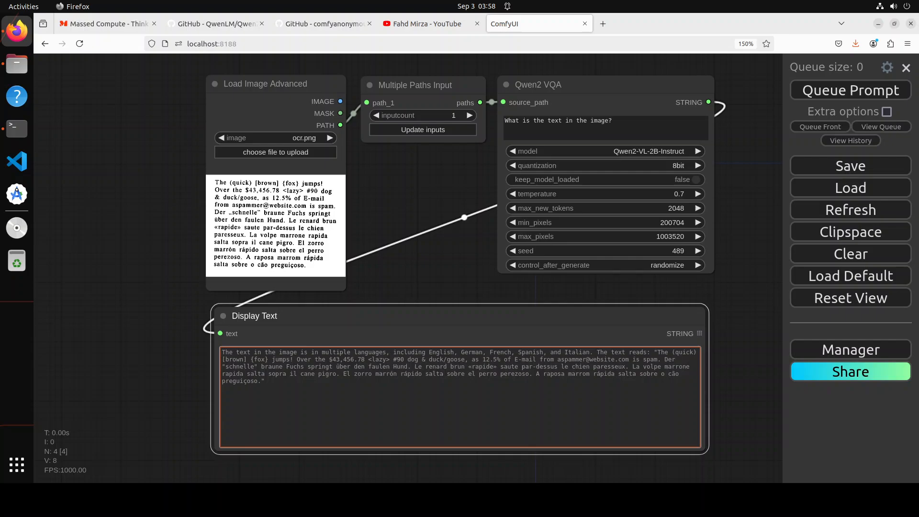
pyautogui.click(424, 23)
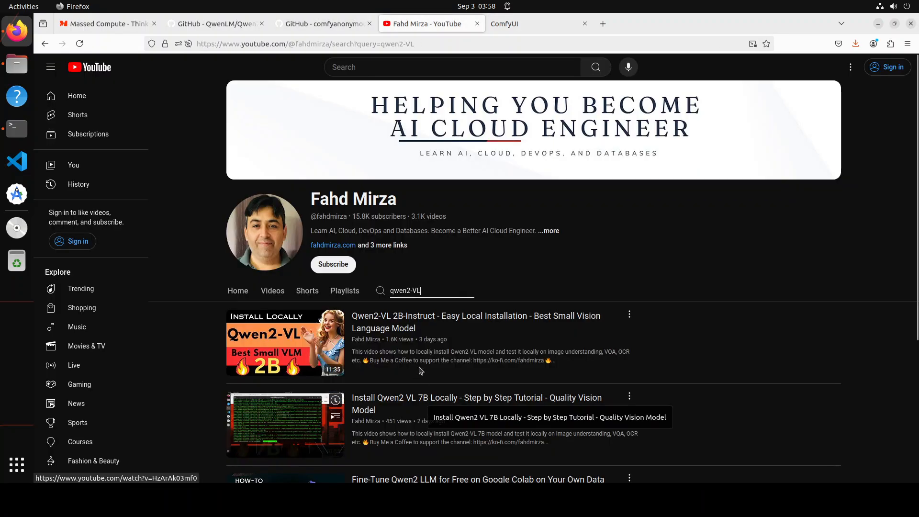
pyautogui.moveTo(395, 336)
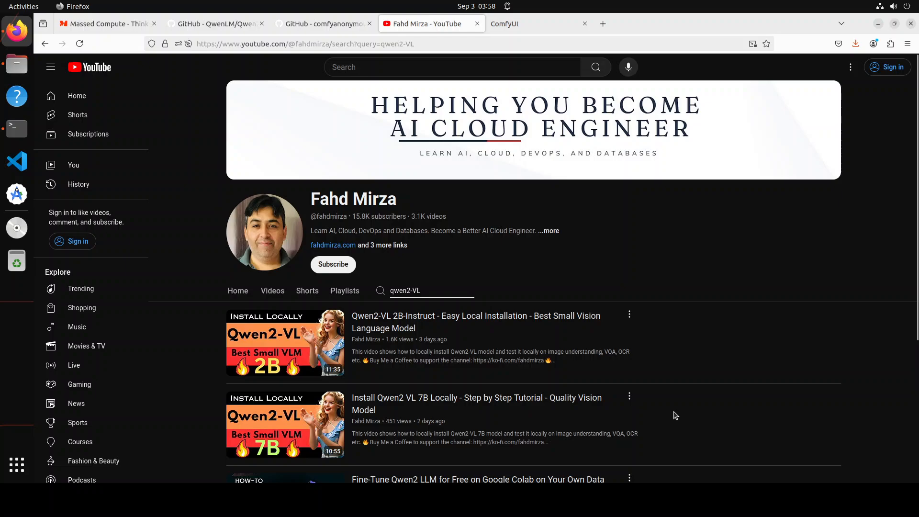
pyautogui.moveTo(669, 384)
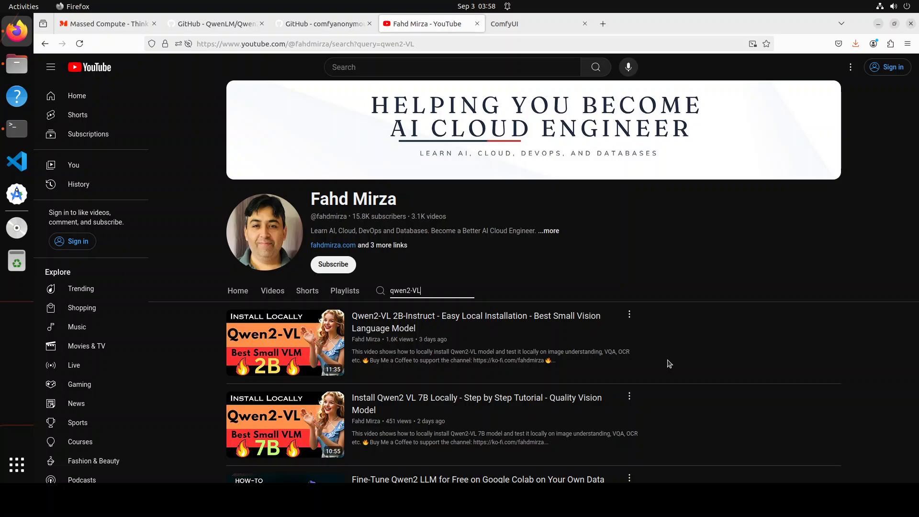
pyautogui.moveTo(778, 387)
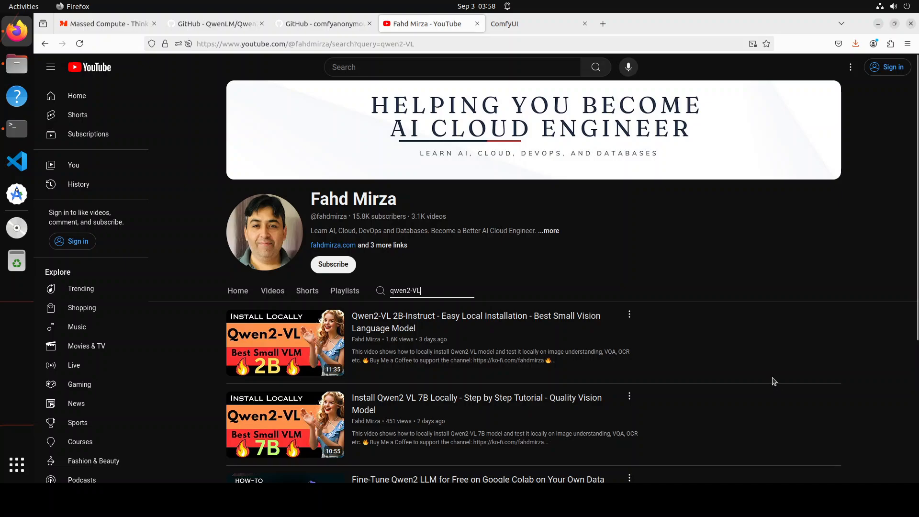
pyautogui.moveTo(85, 370)
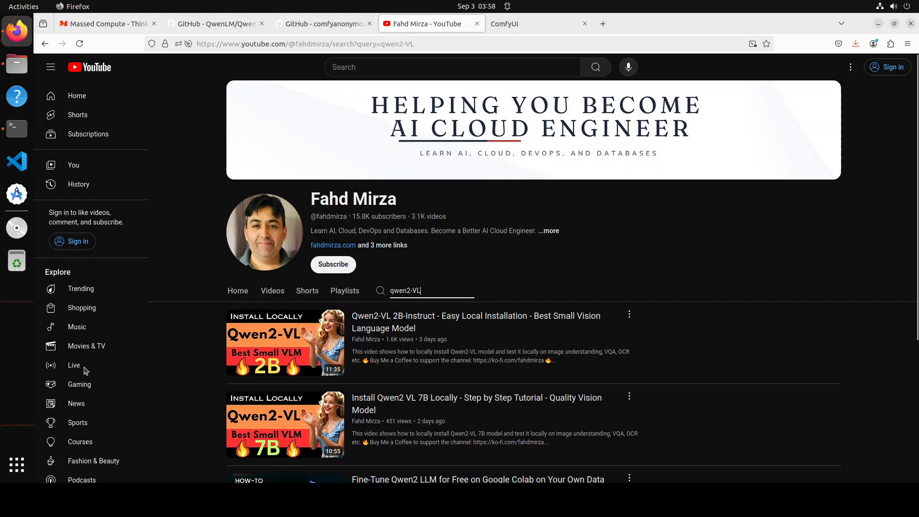